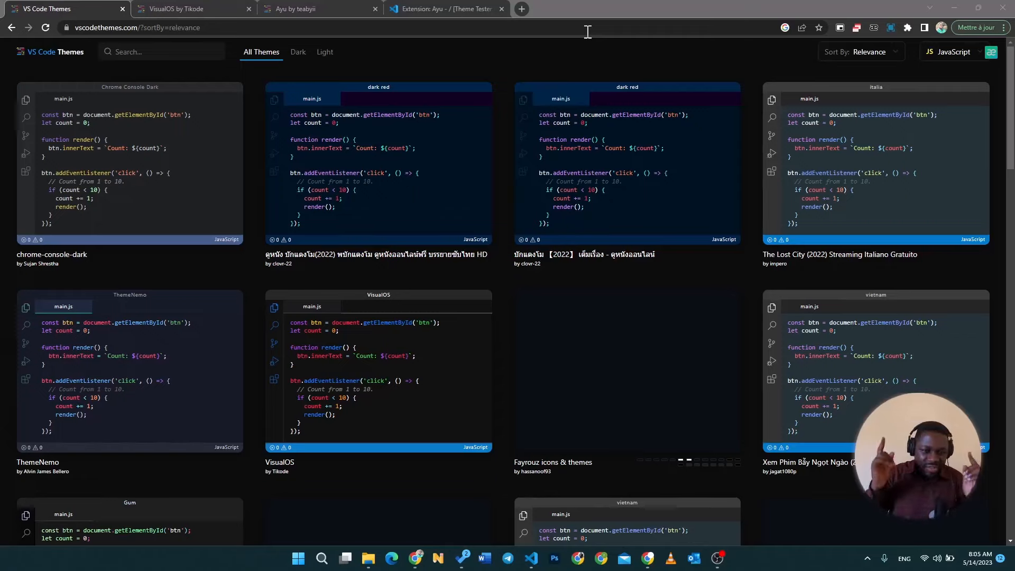
Scroll through the theme grid, then switch the gallery filter to Light themes.
key("Alt+r")
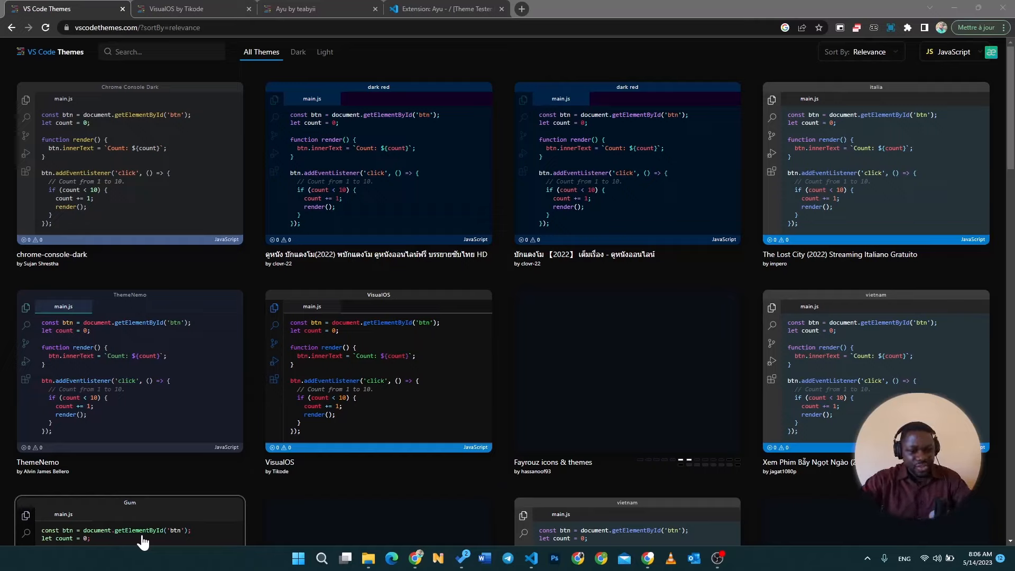
mouse_move(24, 390)
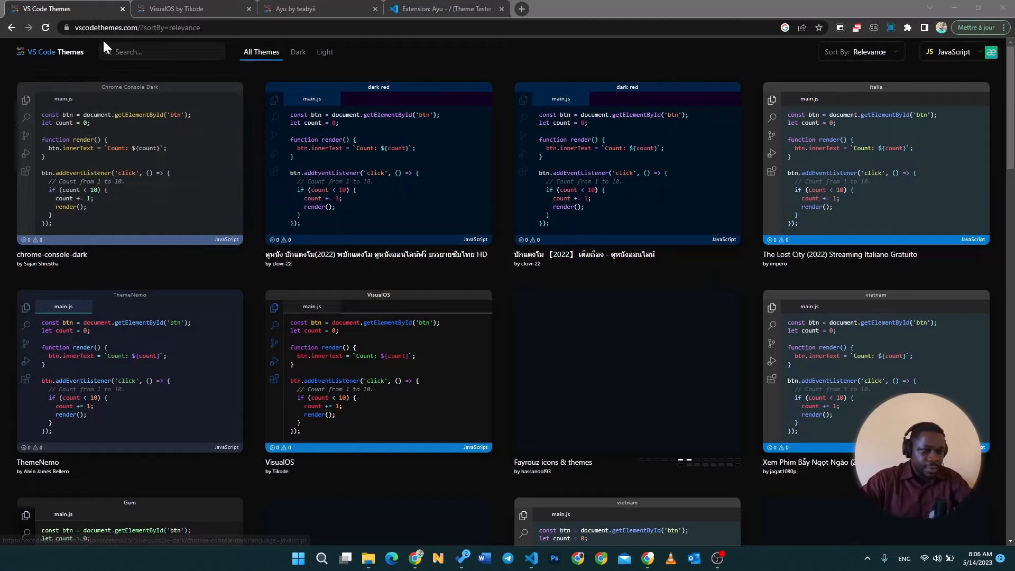
mouse_move(106, 47)
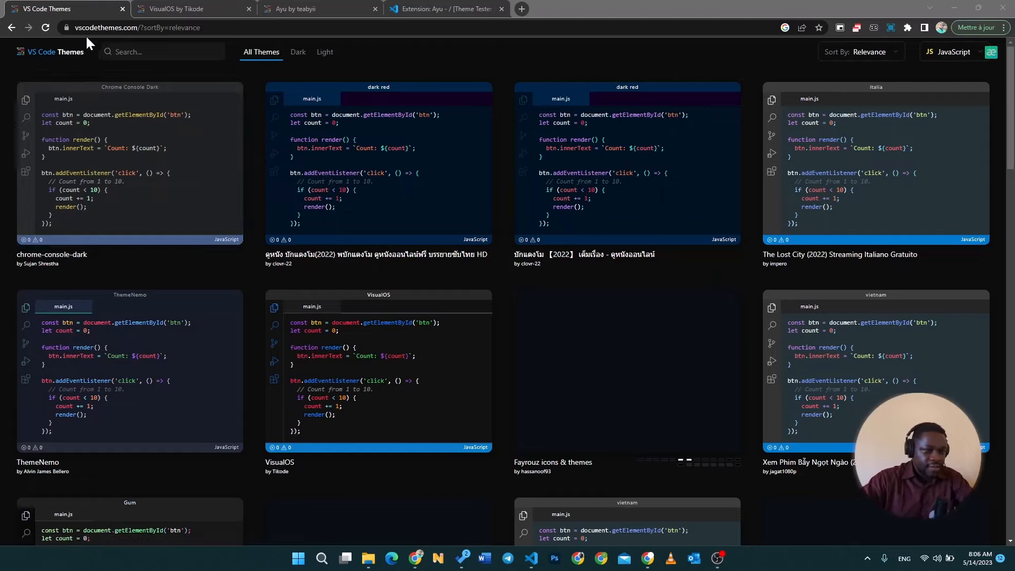
mouse_move(548, 220)
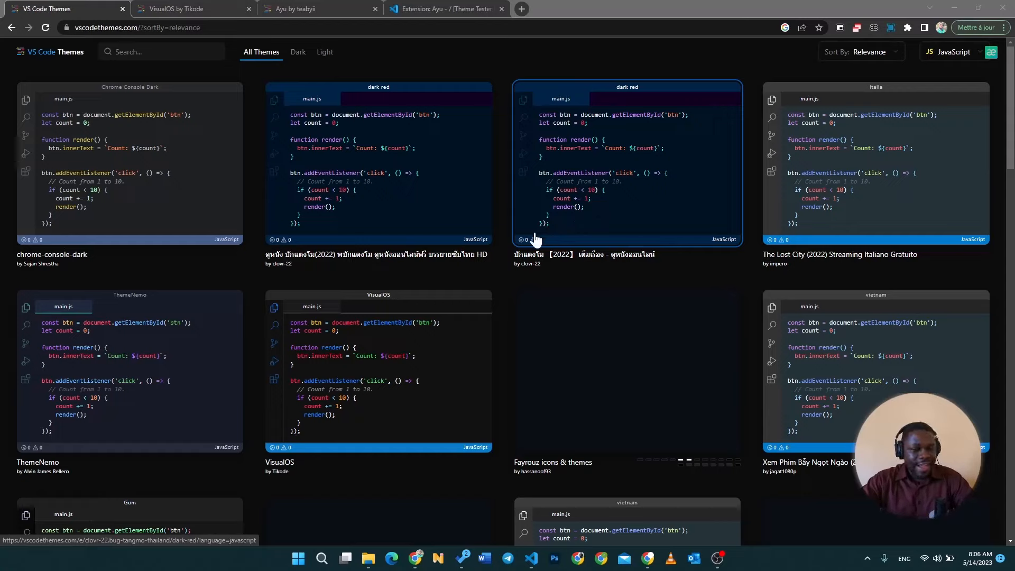
mouse_move(693, 203)
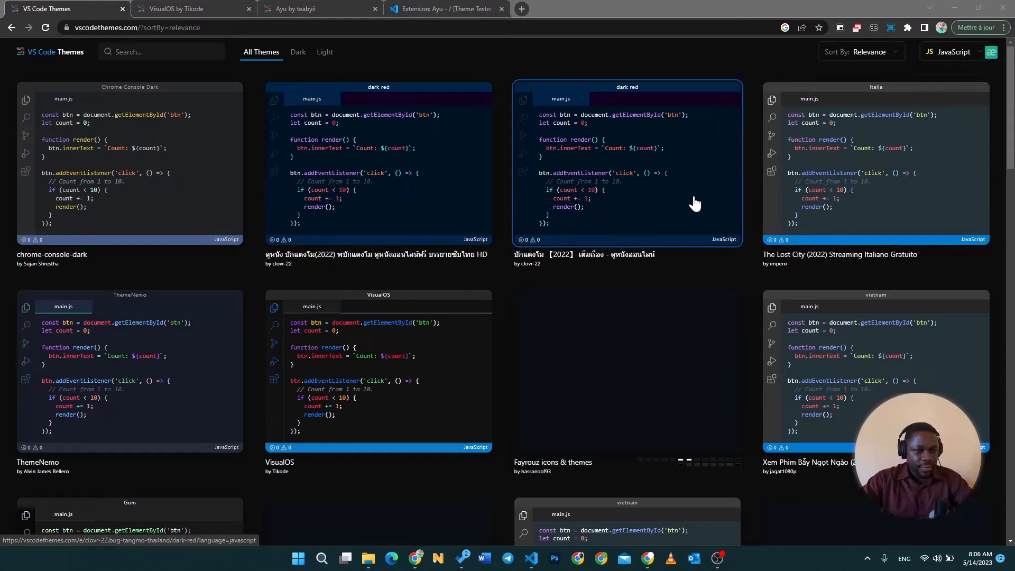
mouse_move(702, 208)
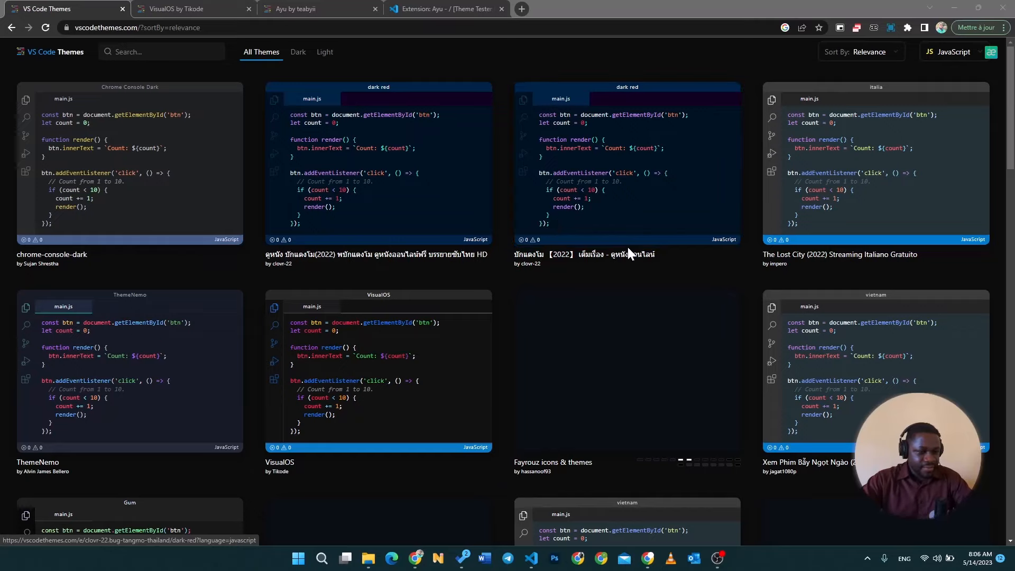
mouse_move(530, 206)
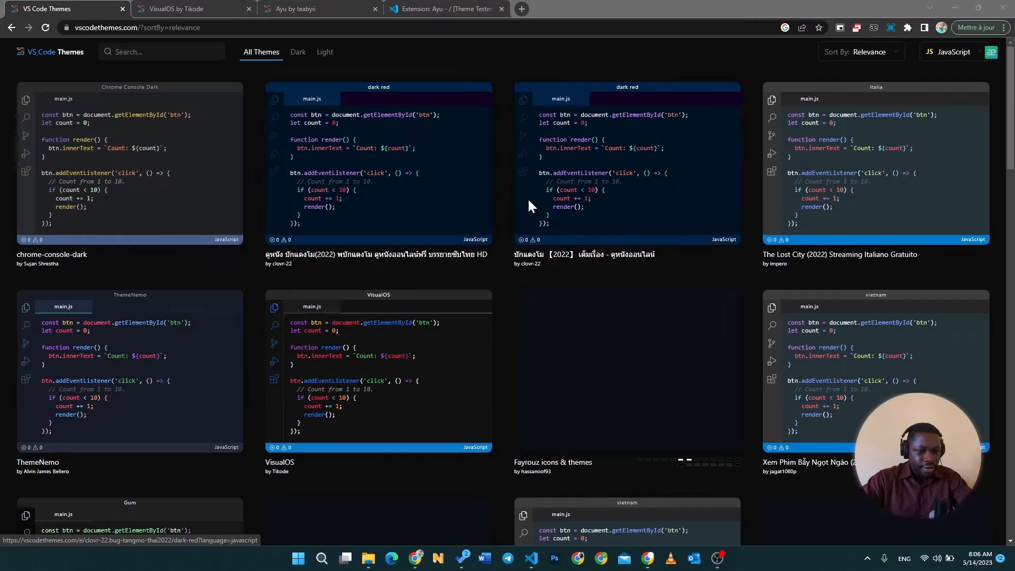
scroll("down", 3)
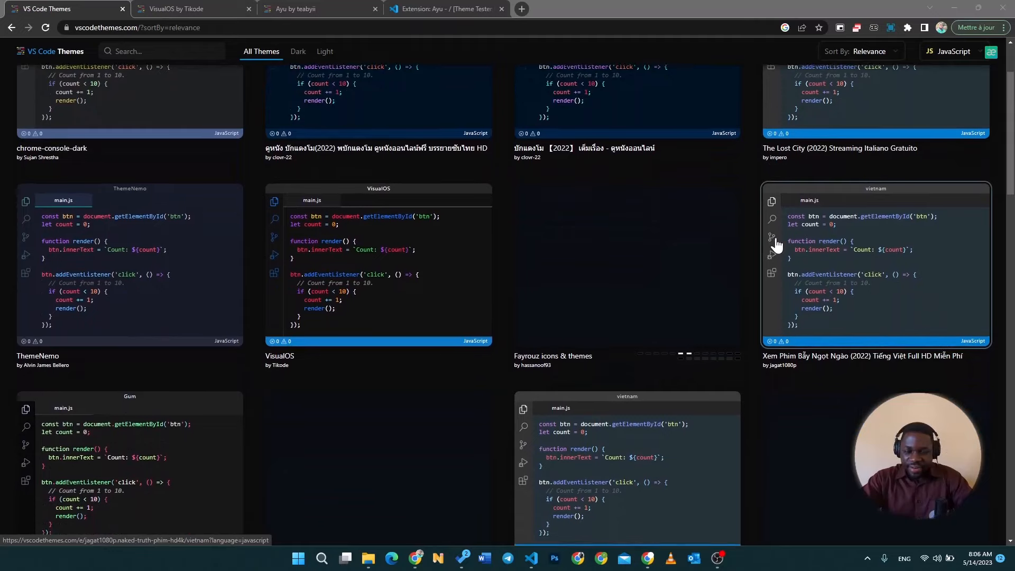
scroll("down", 3)
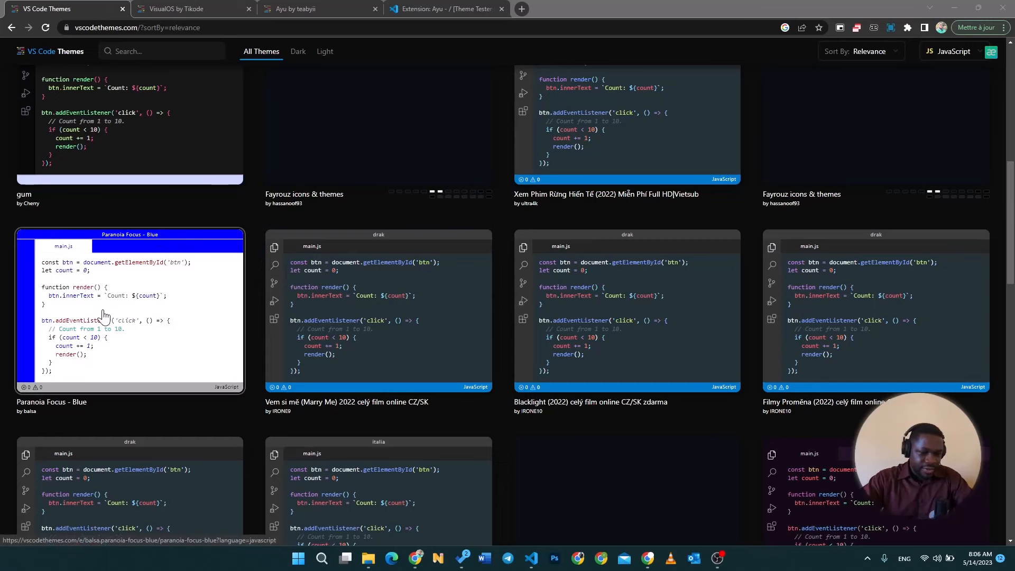
scroll("down", 3)
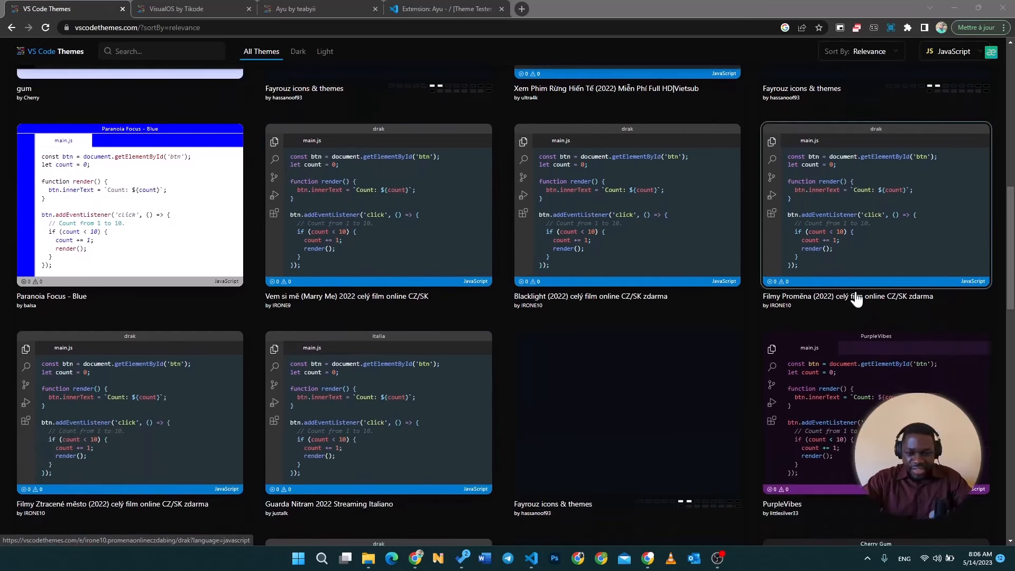
scroll("down", 3)
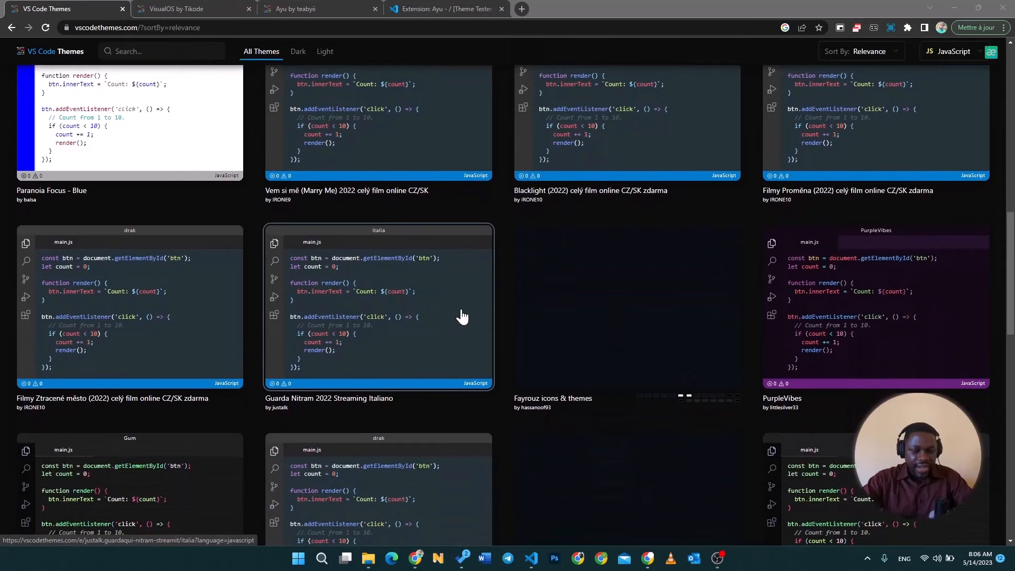
mouse_move(491, 293)
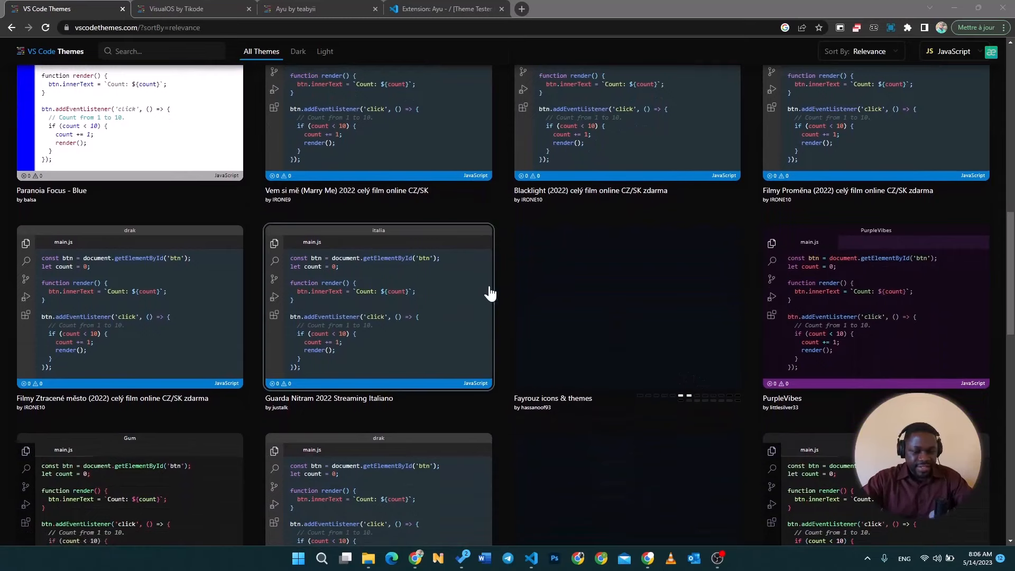
scroll("down", 3)
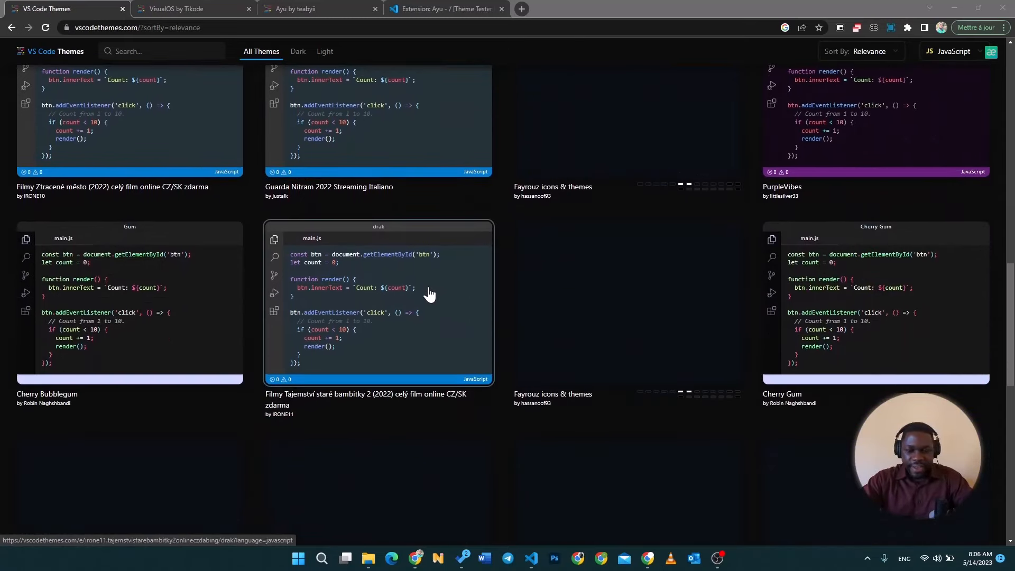
scroll("down", 3)
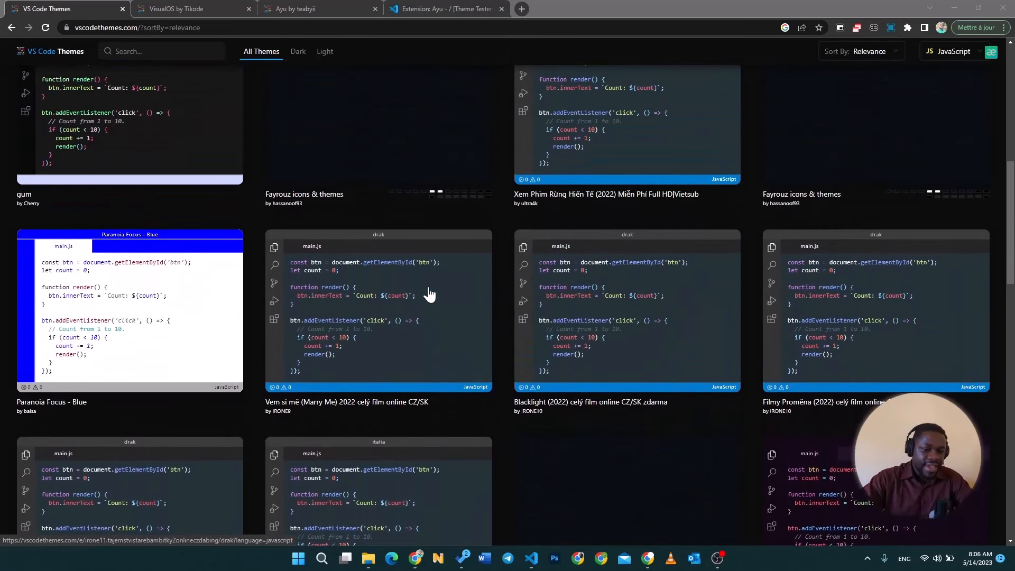
scroll("down", 3)
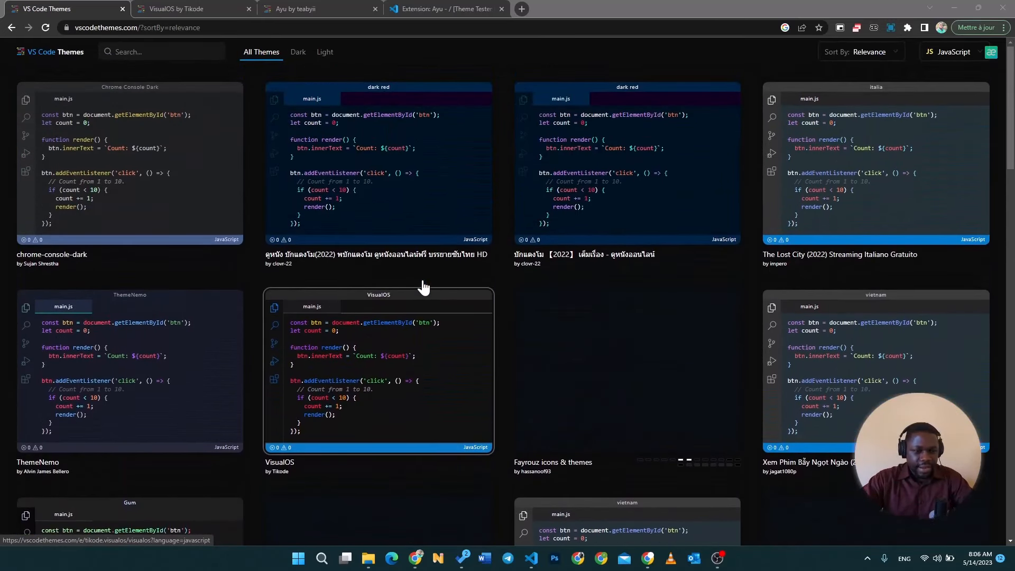
left_click(325, 52)
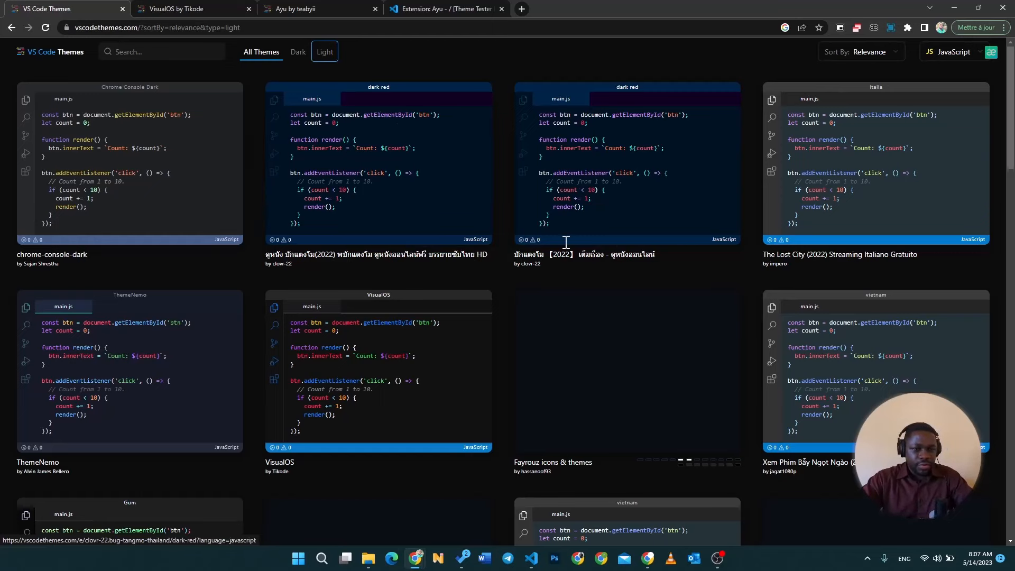
Load the light-theme previews such as Xcode-Default-Light and browse down the results.
left_click(325, 52)
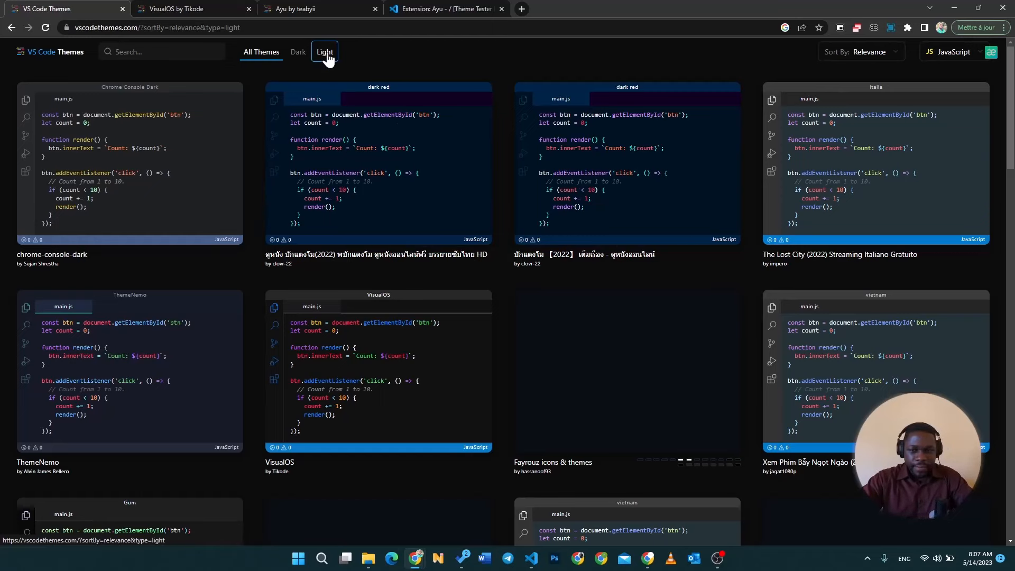
left_click(323, 52)
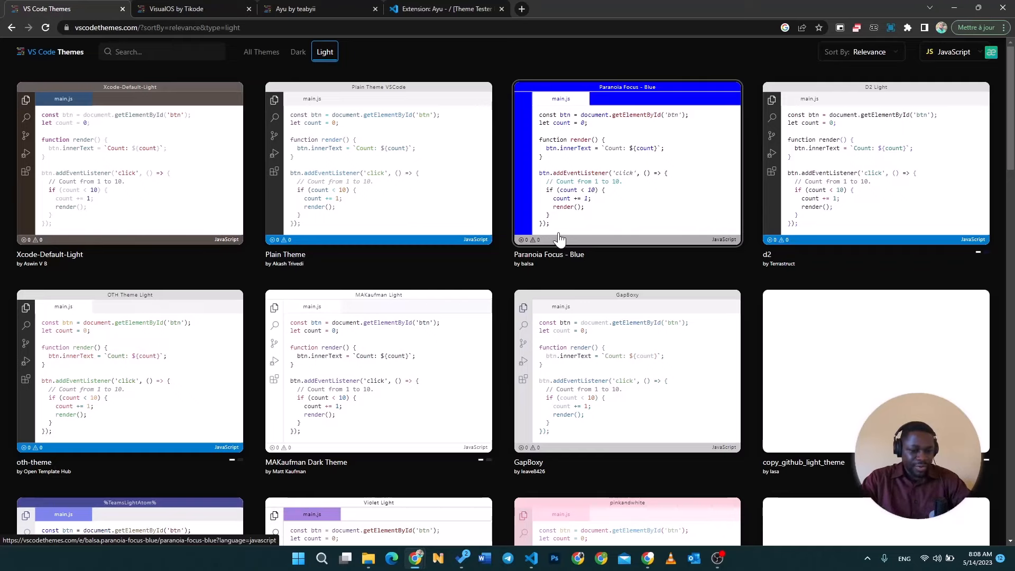
scroll("down", 3)
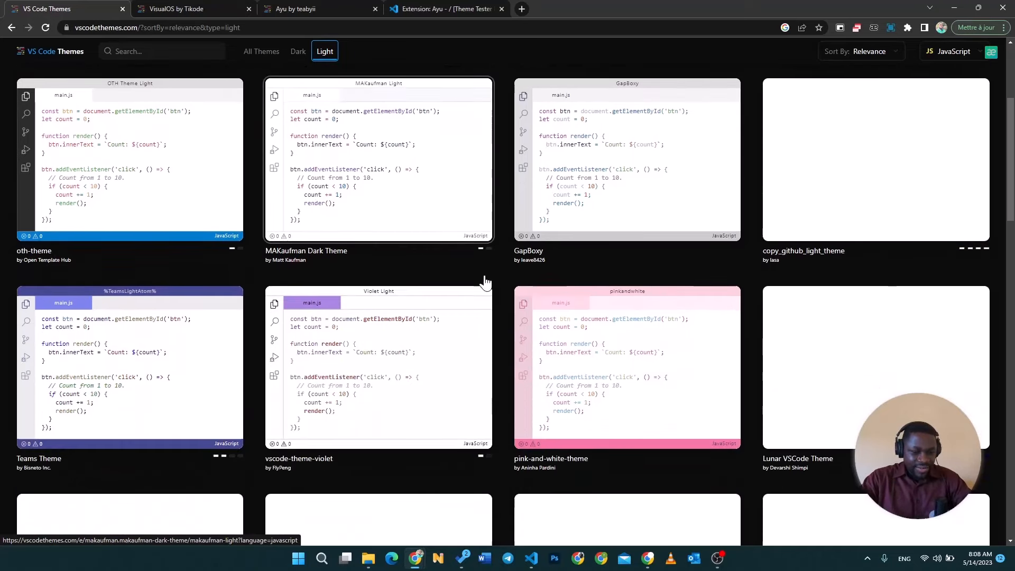
scroll("down", 3)
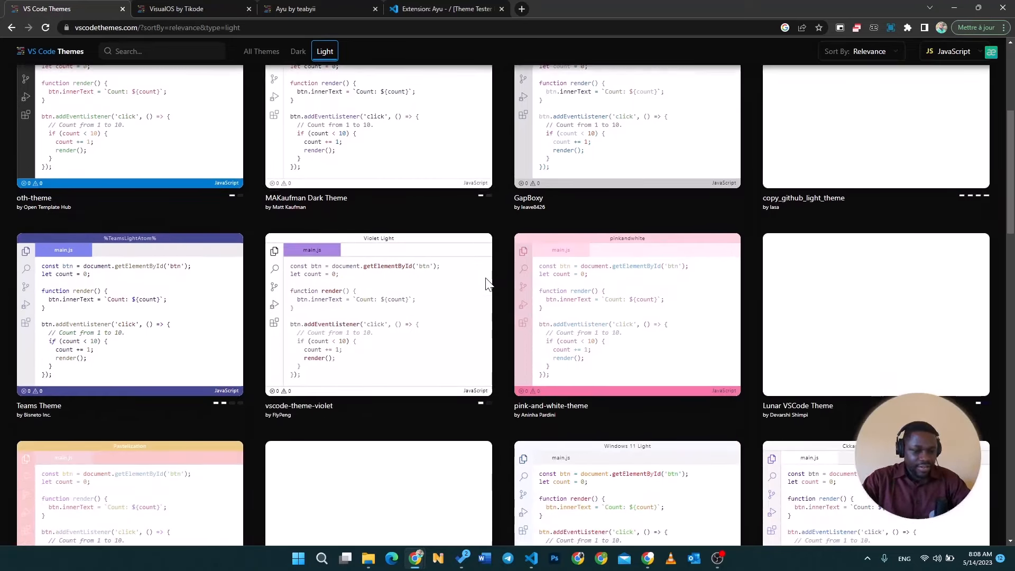
scroll("down", 3)
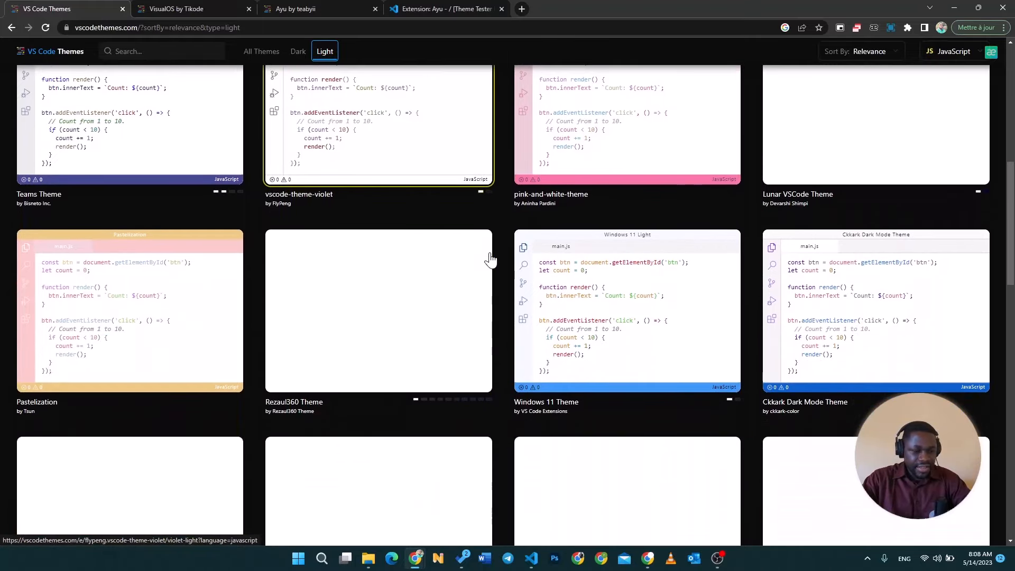
scroll("down", 3)
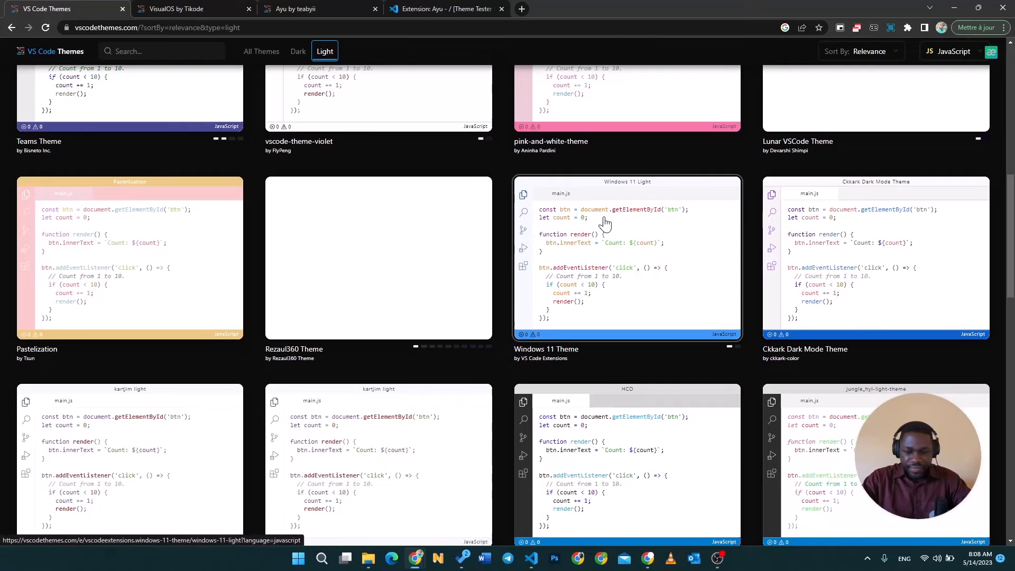
Continue browsing the light themes, then switch the gallery filter to Dark themes.
scroll("down", 3)
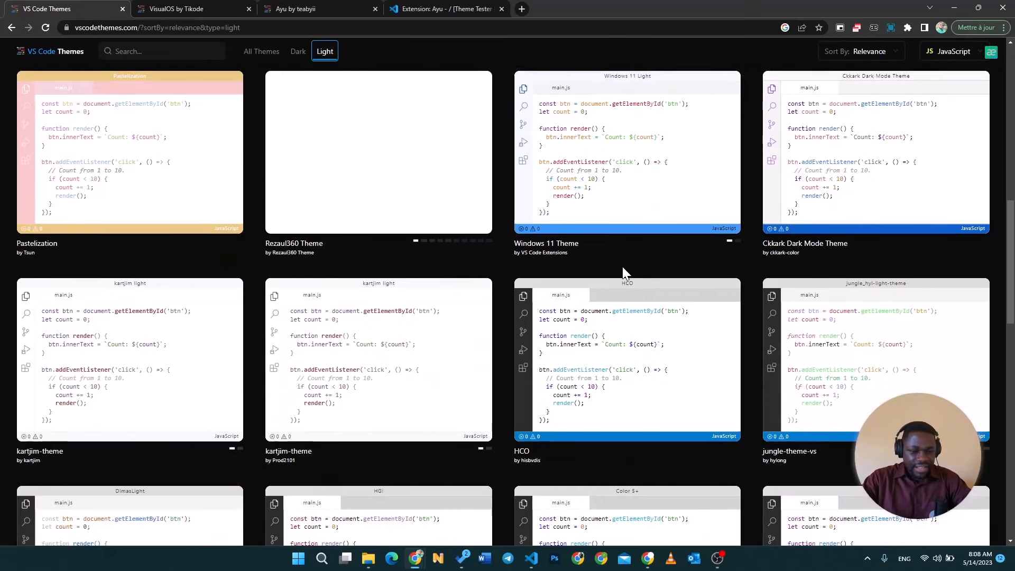
scroll("down", 3)
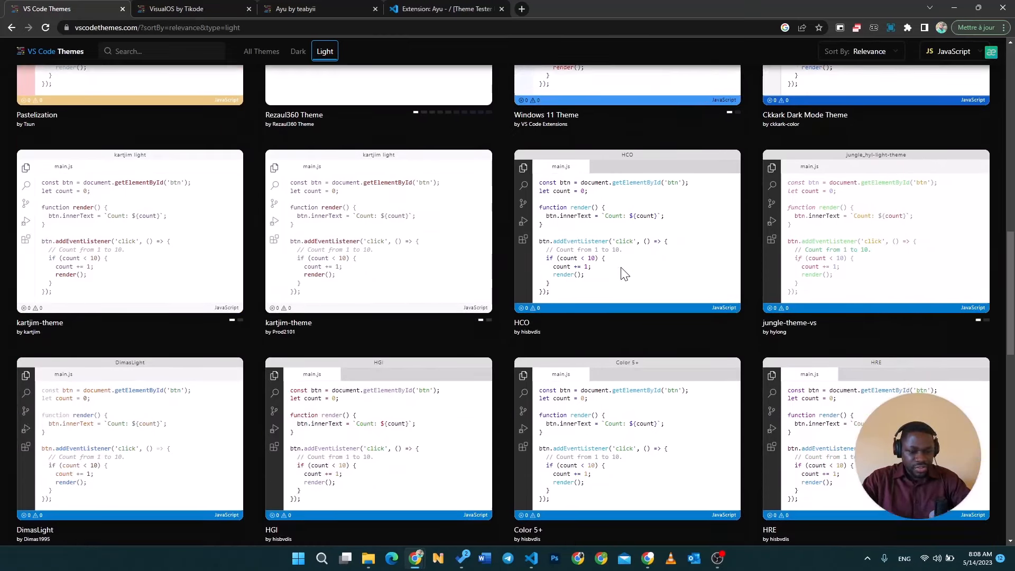
scroll("down", 3)
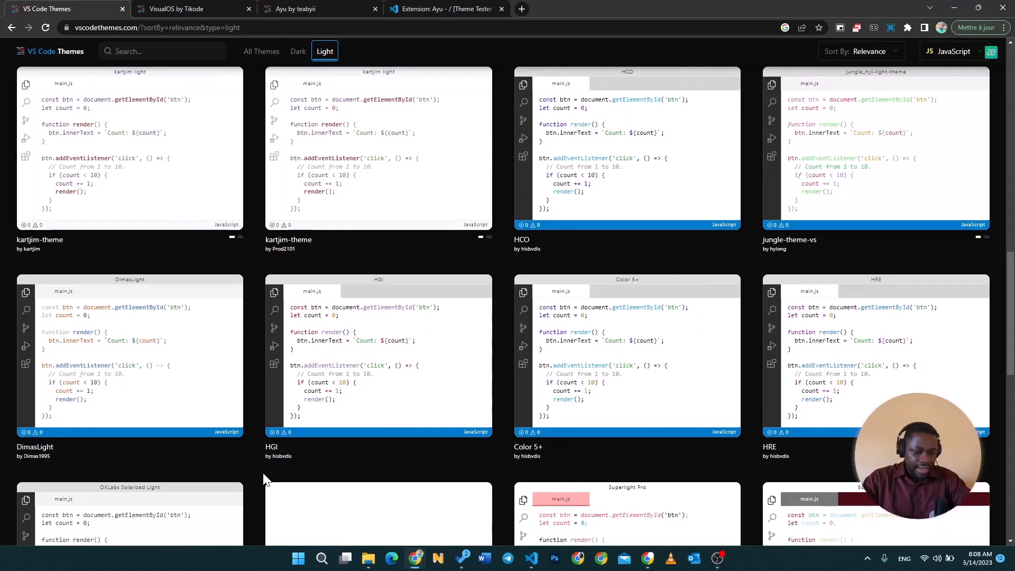
scroll("down", 3)
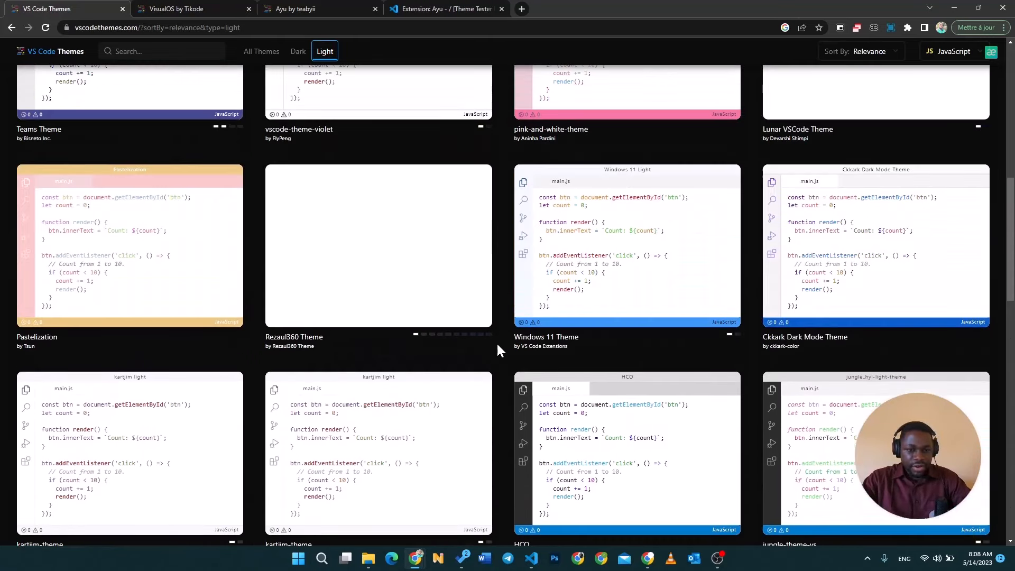
left_click(297, 50)
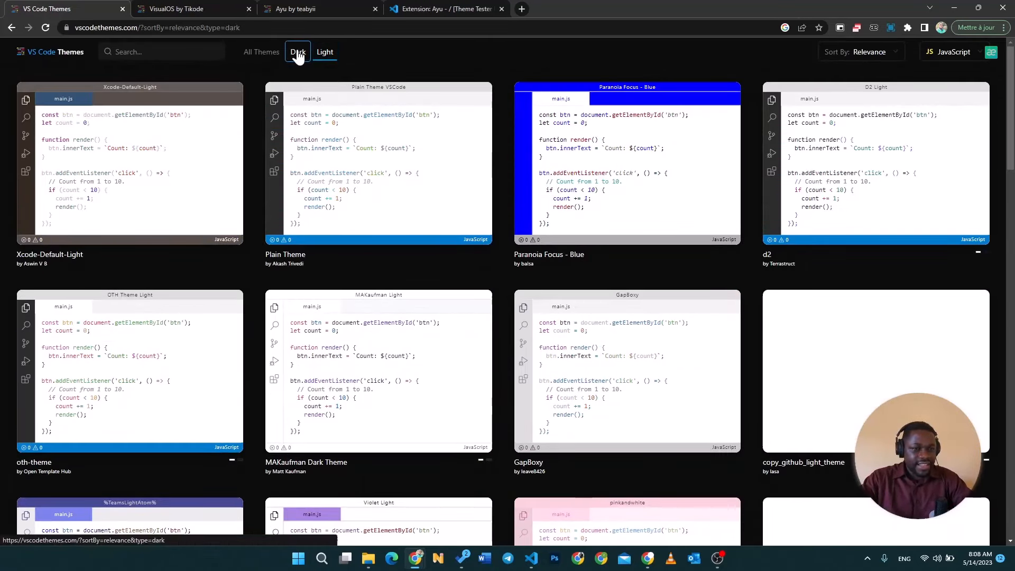
Load the dark-theme previews such as Karrot theme and browse down the grid.
left_click(298, 52)
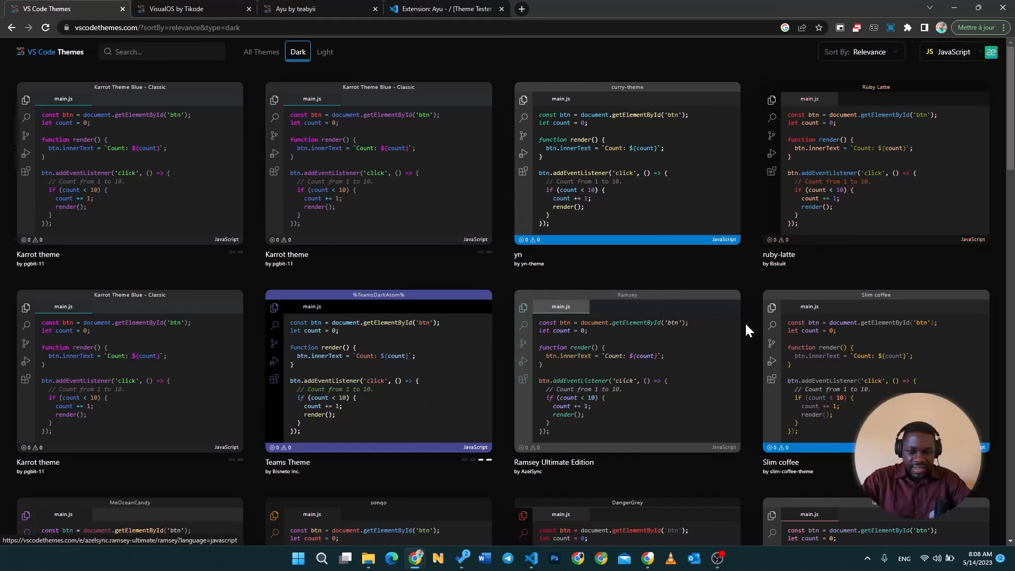
scroll("down", 3)
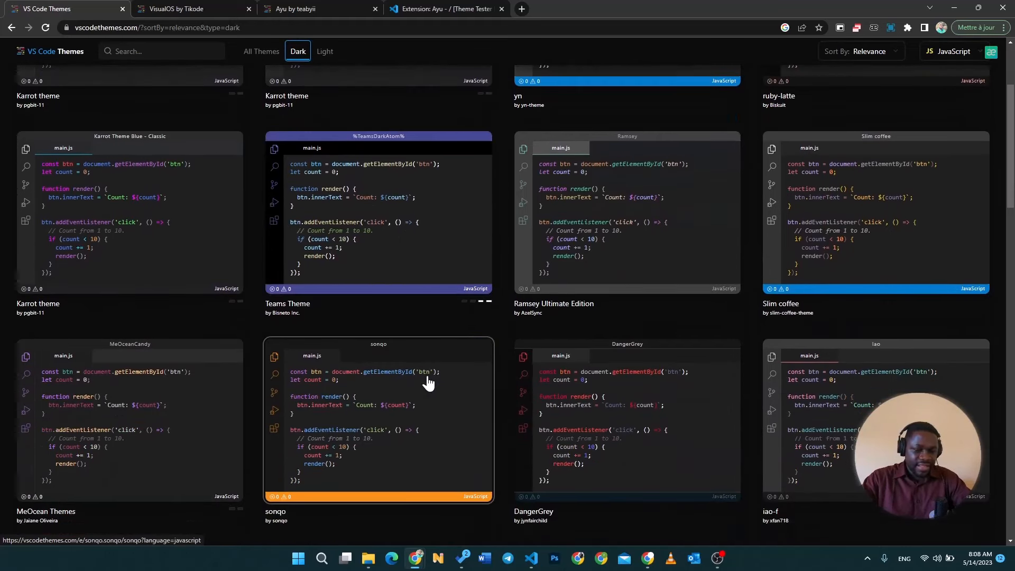
mouse_move(433, 394)
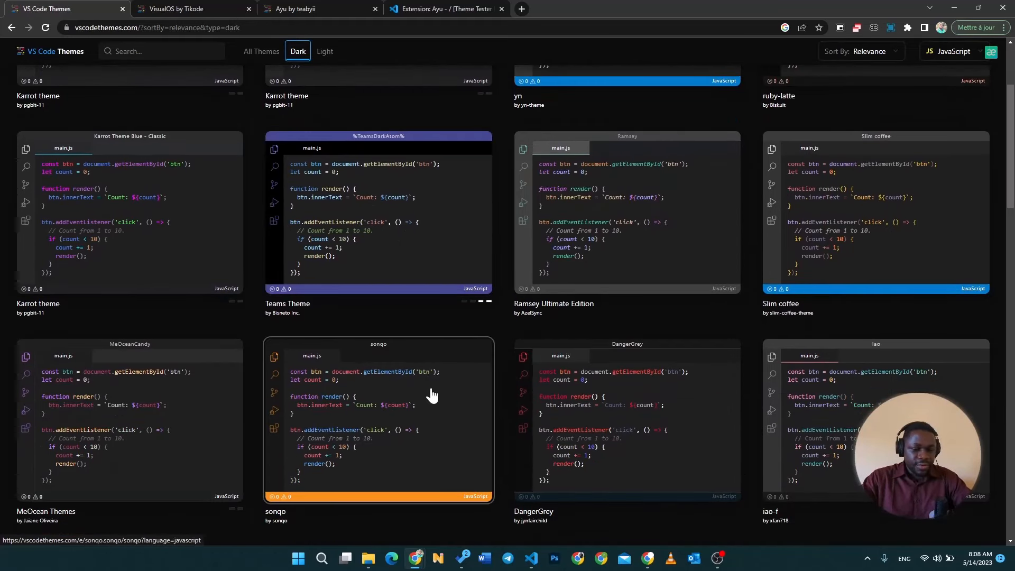
mouse_move(395, 515)
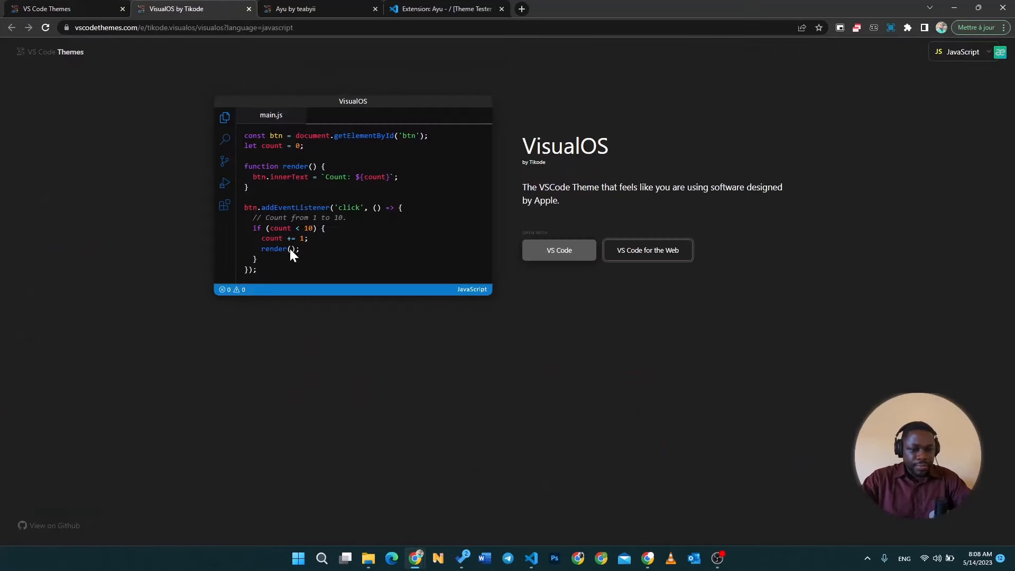
mouse_move(267, 362)
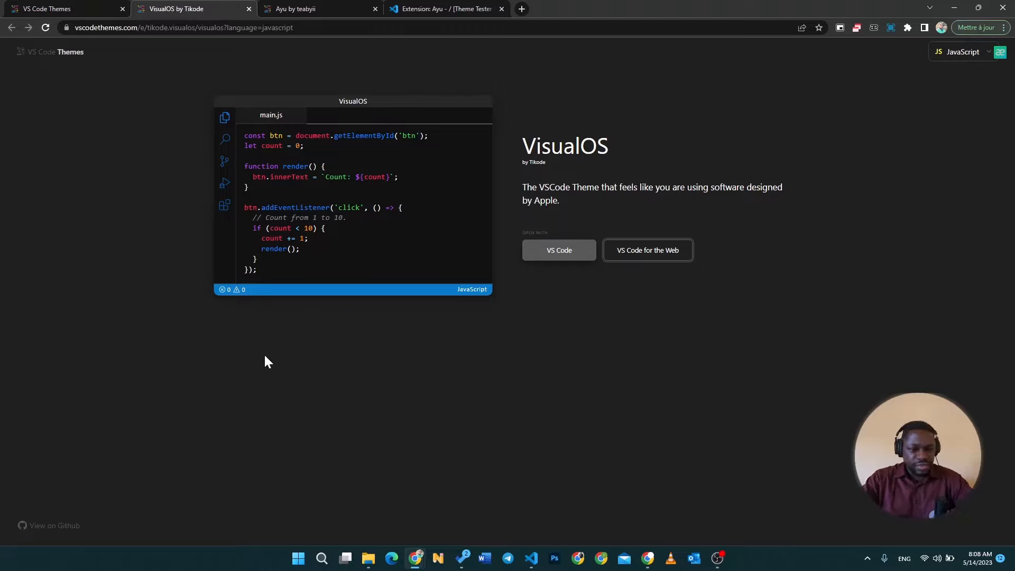
mouse_move(537, 215)
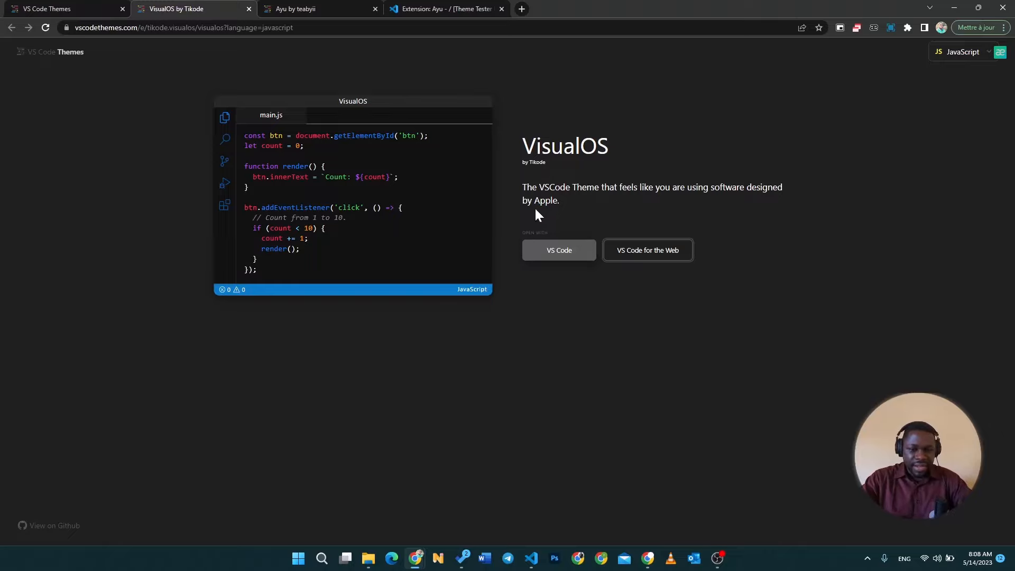
mouse_move(583, 216)
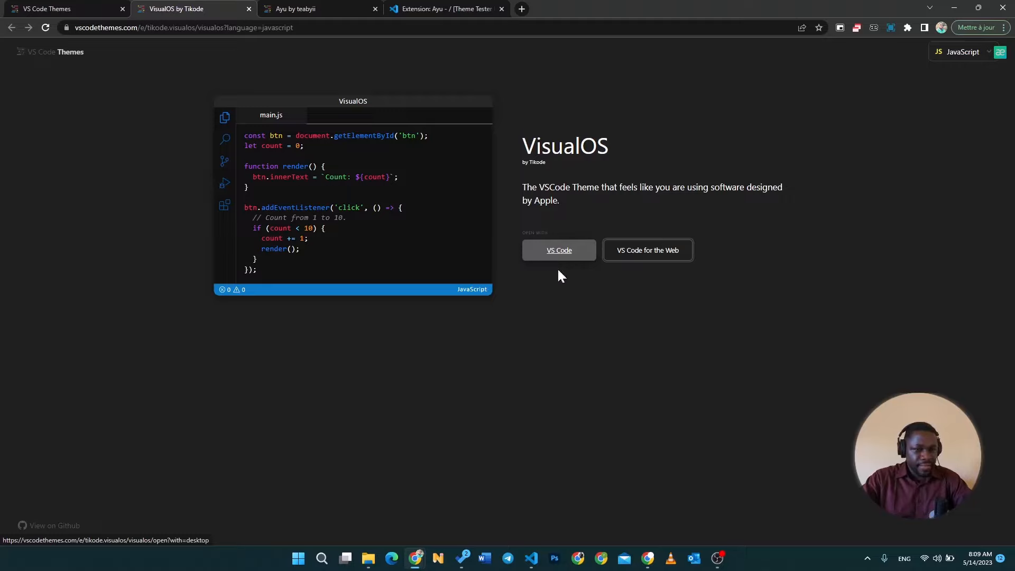
mouse_move(643, 279)
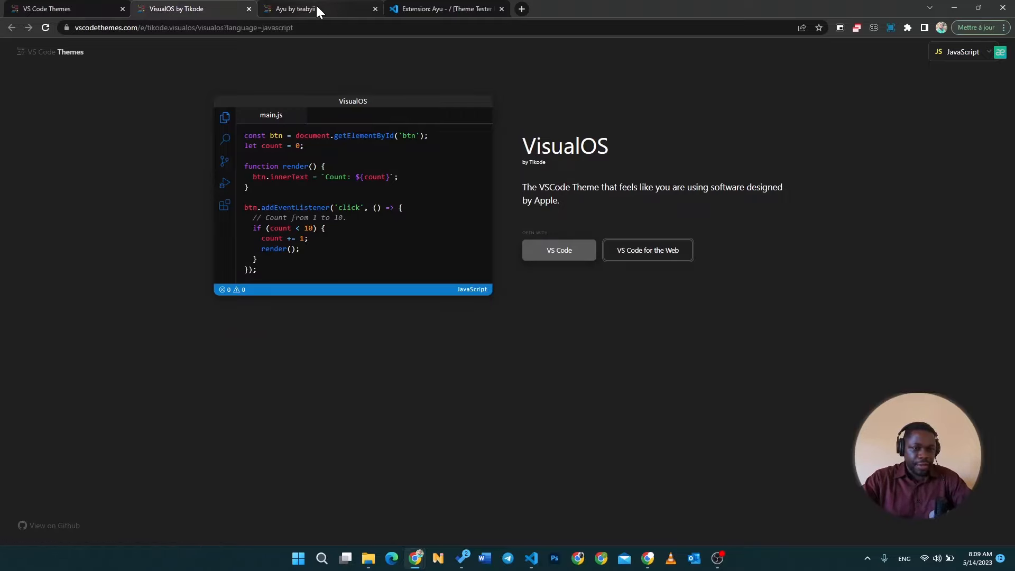
Switch to the Ayu by teabyii theme detail page.
left_click(305, 8)
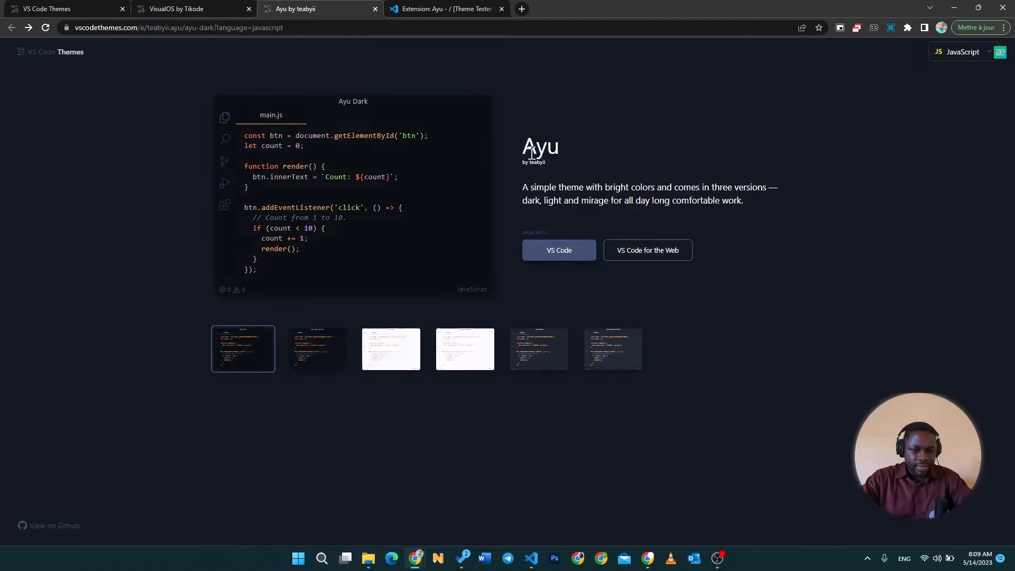
mouse_move(268, 340)
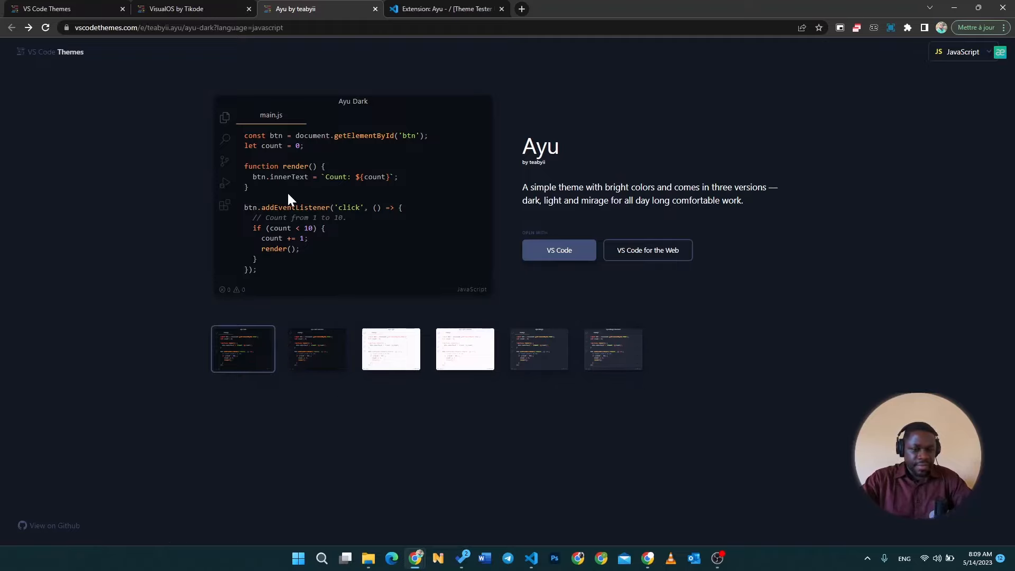
mouse_move(511, 378)
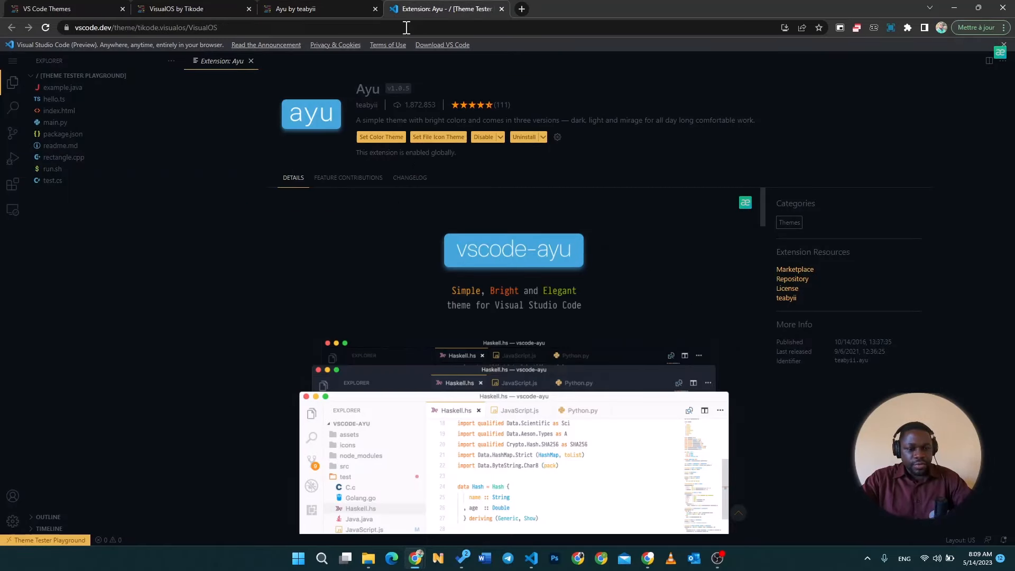
mouse_move(353, 113)
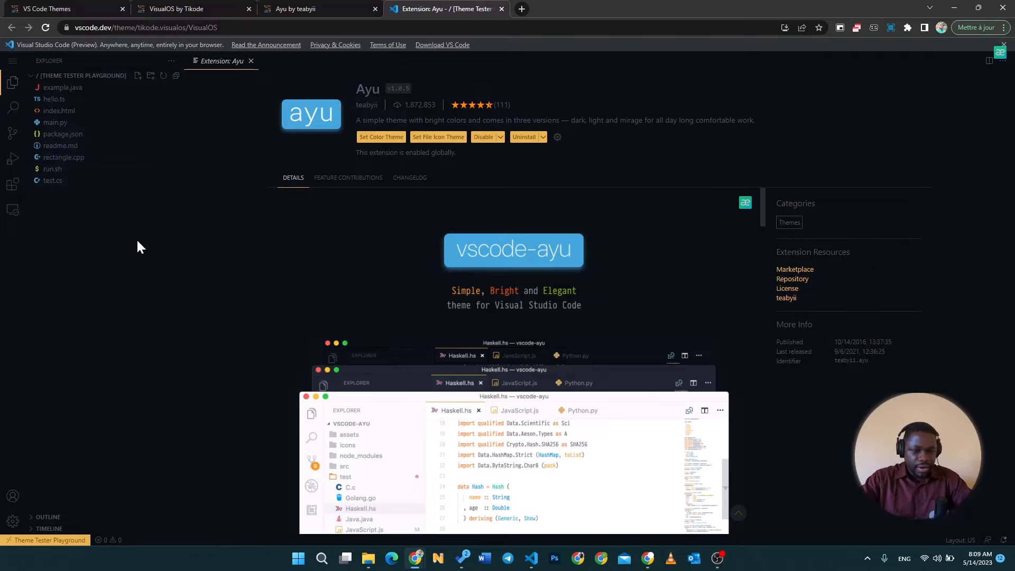
mouse_move(469, 171)
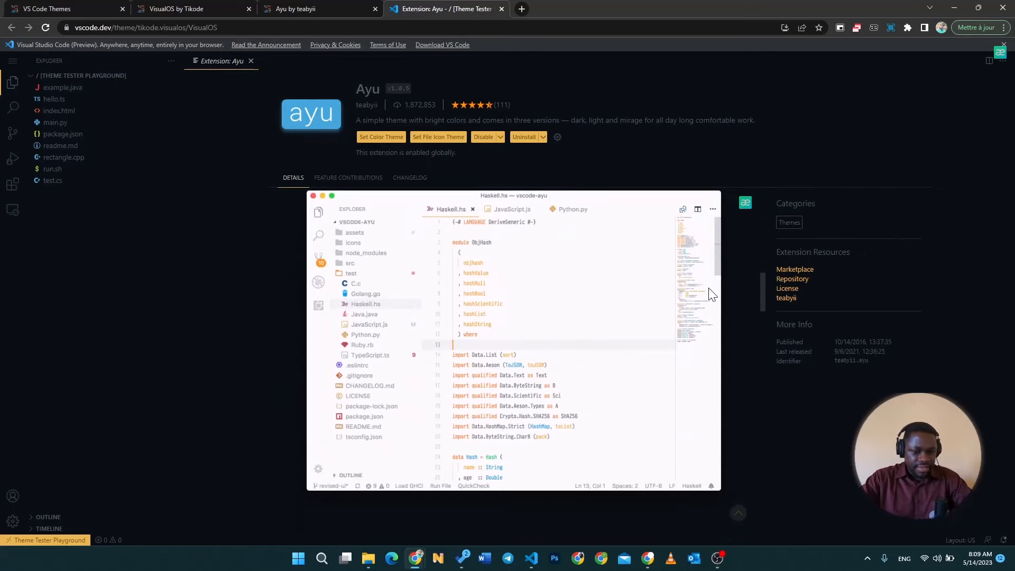
Scroll through the Ayu extension's Details page in the Theme Tester Playground.
scroll("down", 3)
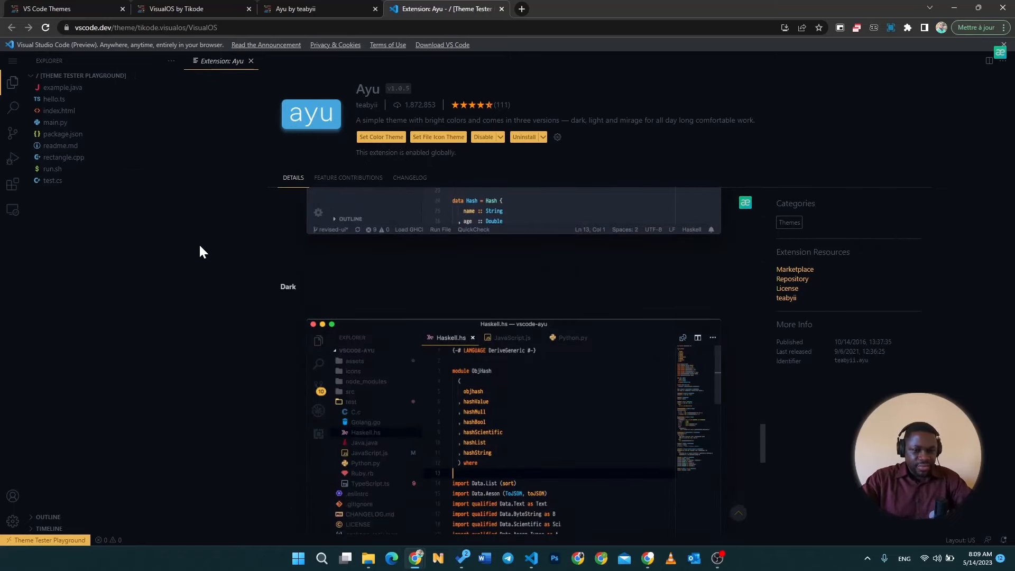
mouse_move(244, 280)
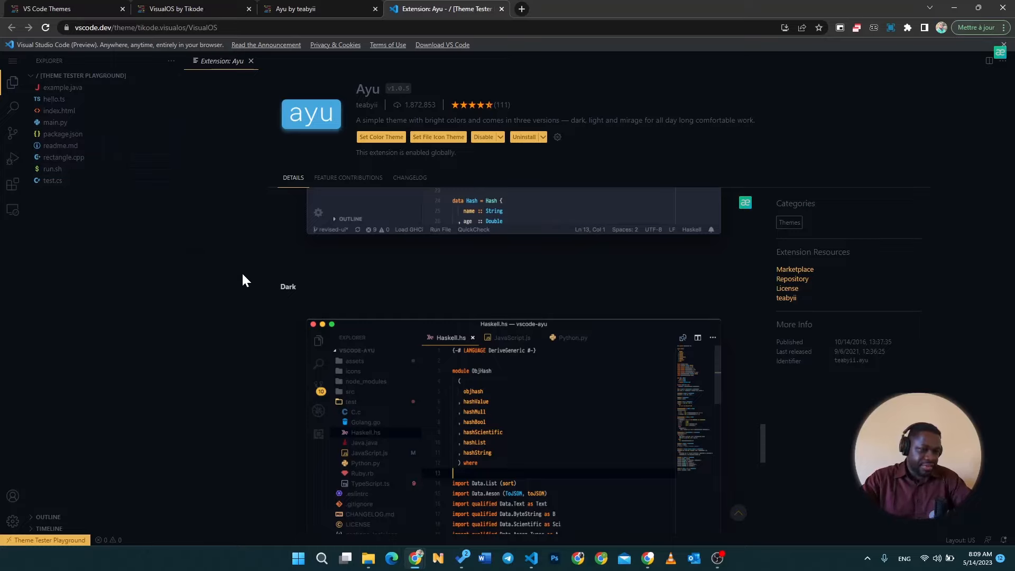
View main.py's quadratic equation script in the playground editor, then select index.html.
left_click(55, 123)
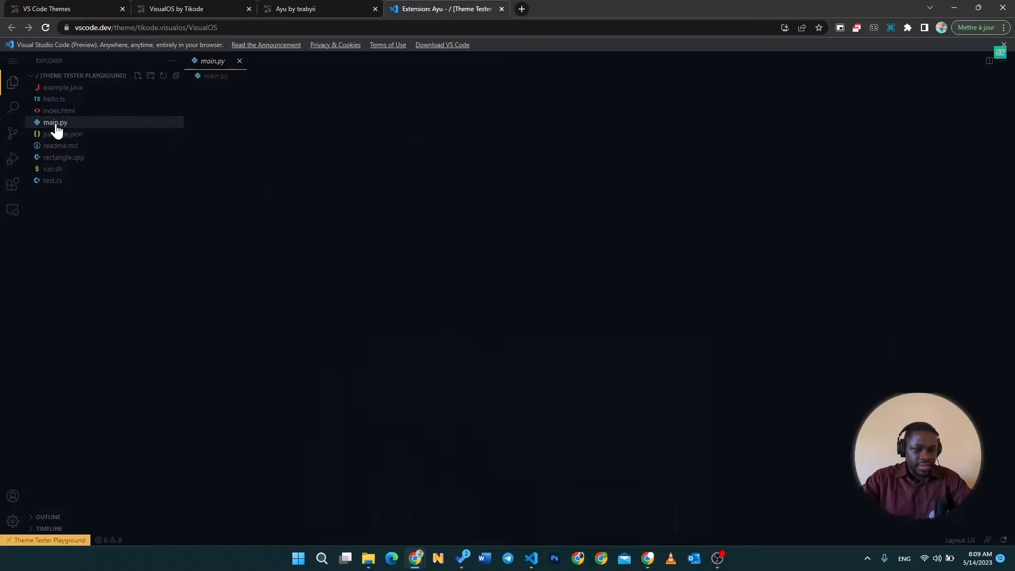
left_click(55, 122)
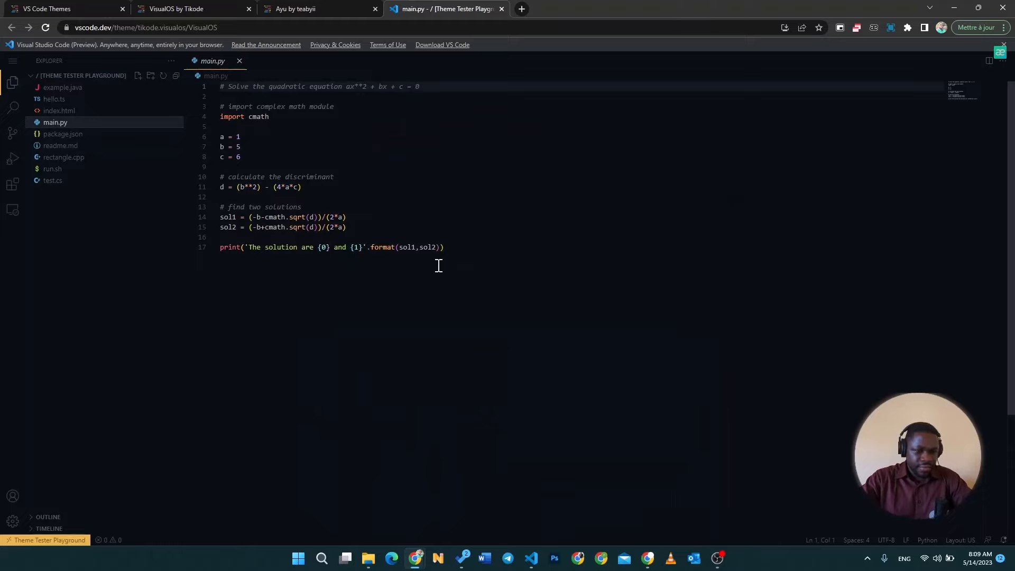
mouse_move(134, 145)
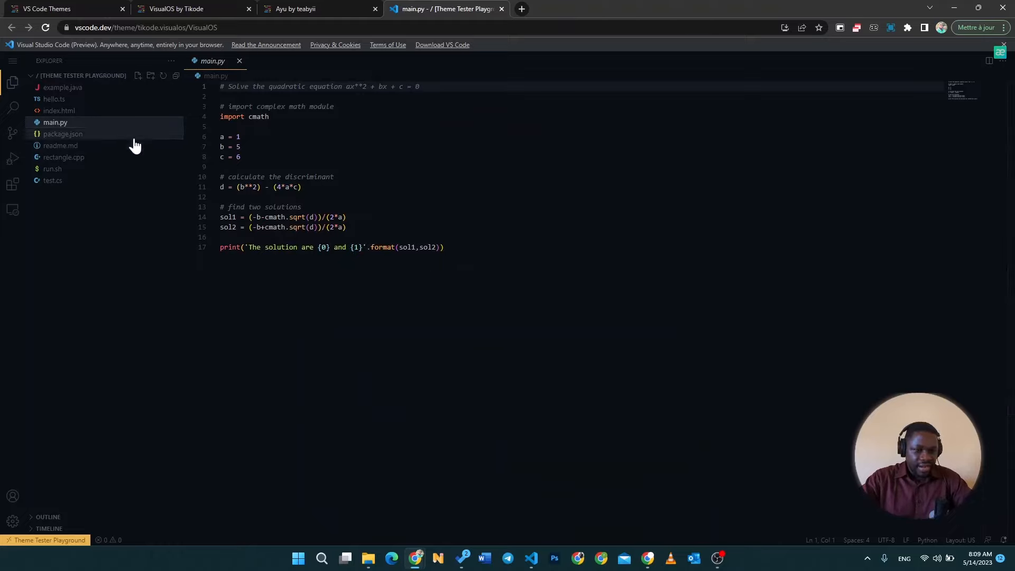
mouse_move(111, 126)
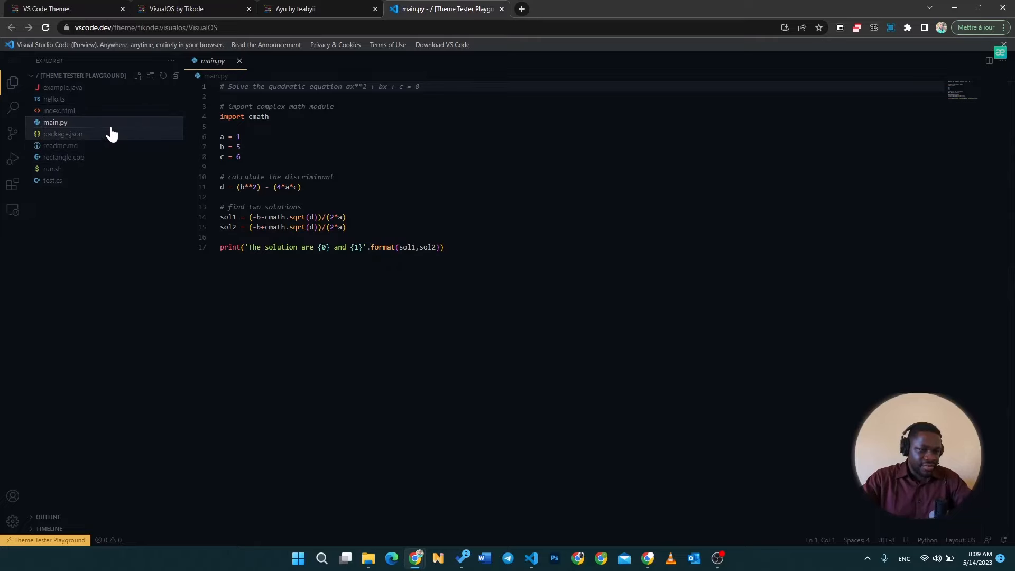
left_click(59, 110)
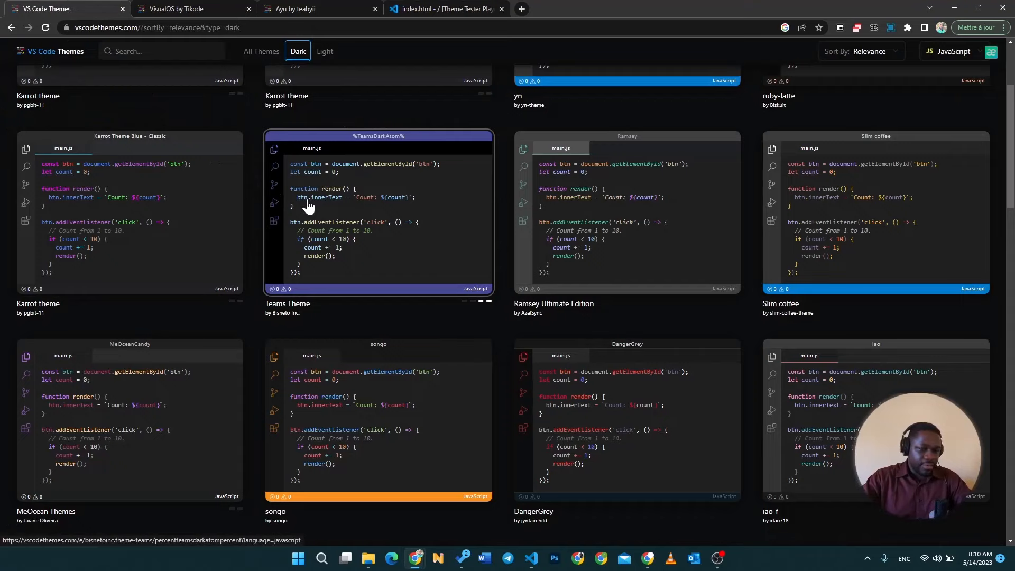
mouse_move(309, 252)
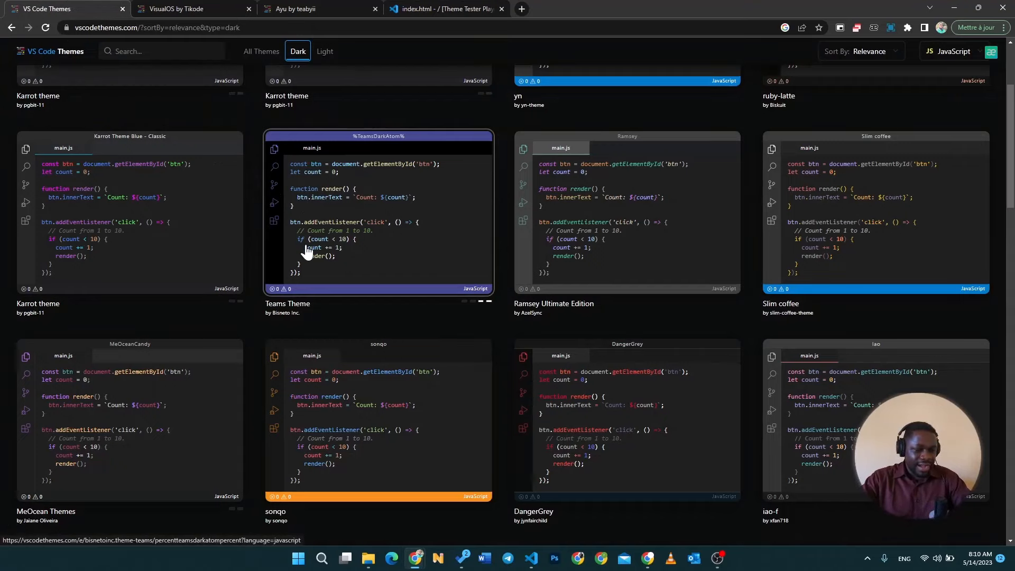
mouse_move(512, 281)
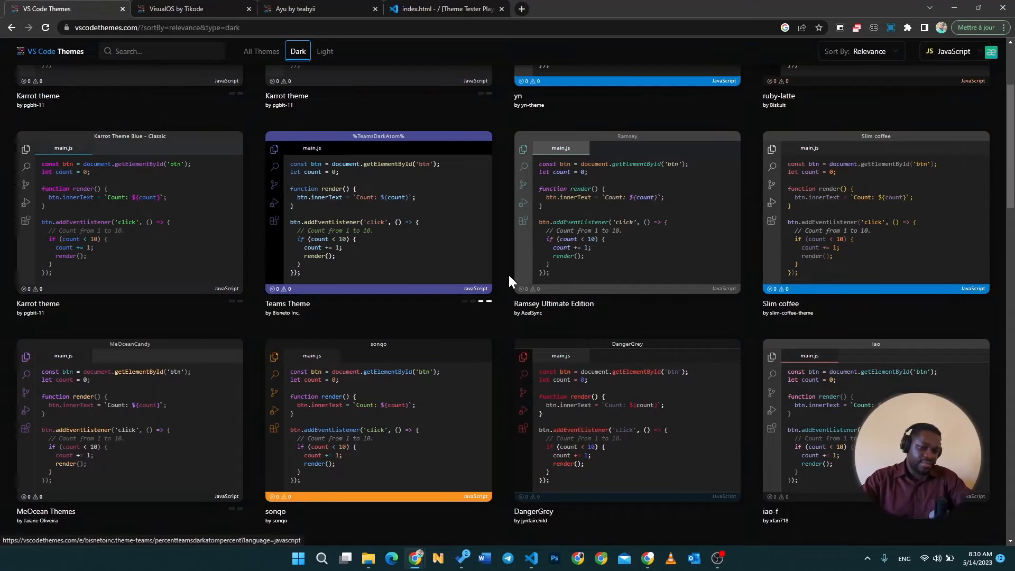
Scroll the dark theme gallery to the end of its first page, reaching Beyond and Dark+ V3.
scroll("down", 3)
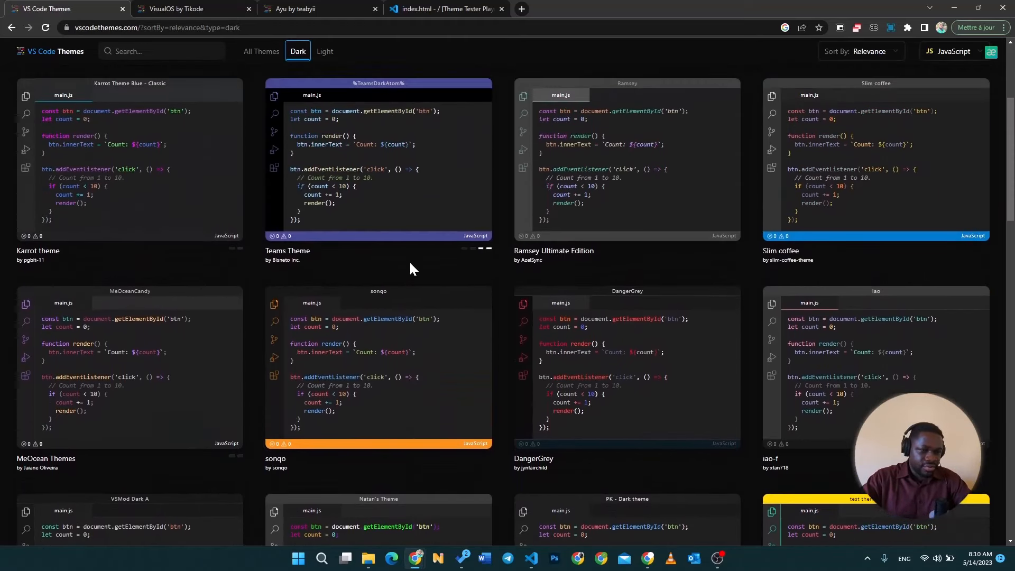
scroll("down", 3)
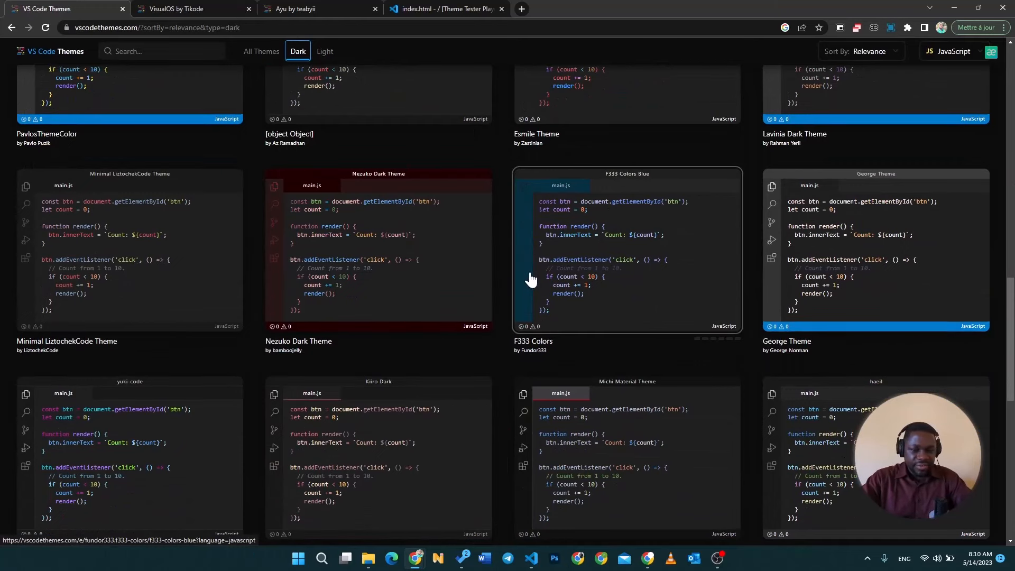
scroll("down", 3)
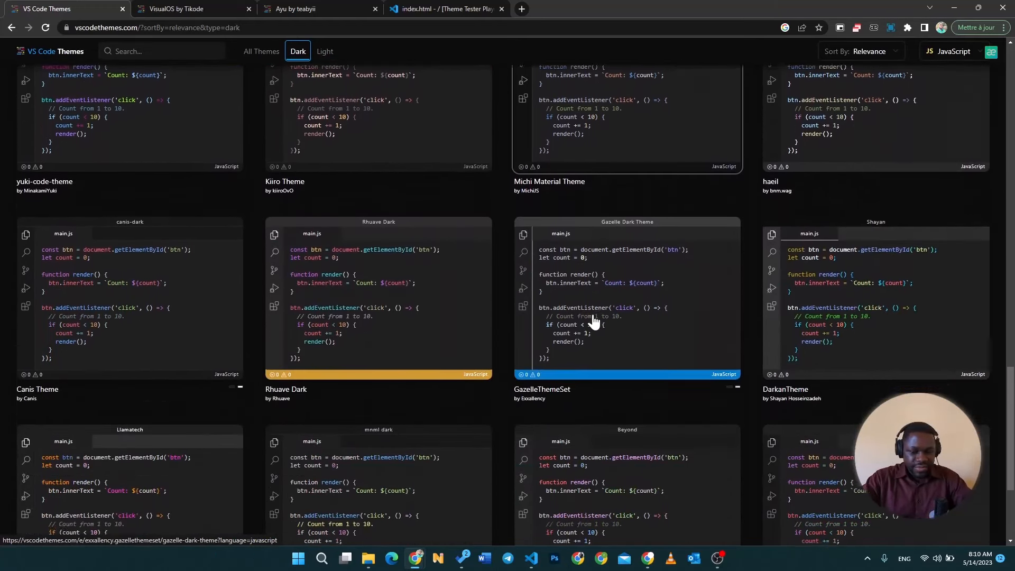
scroll("down", 3)
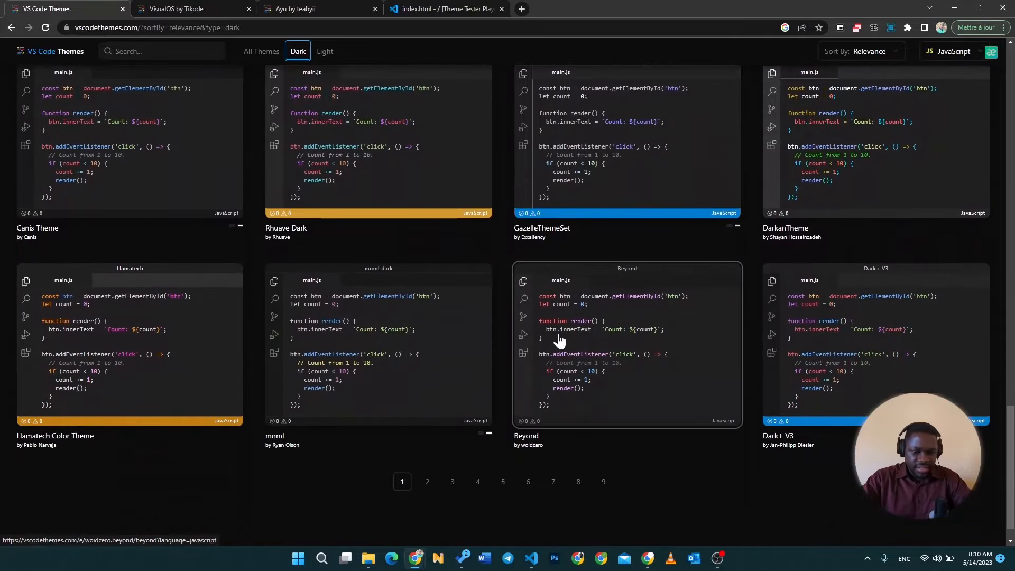
mouse_move(595, 372)
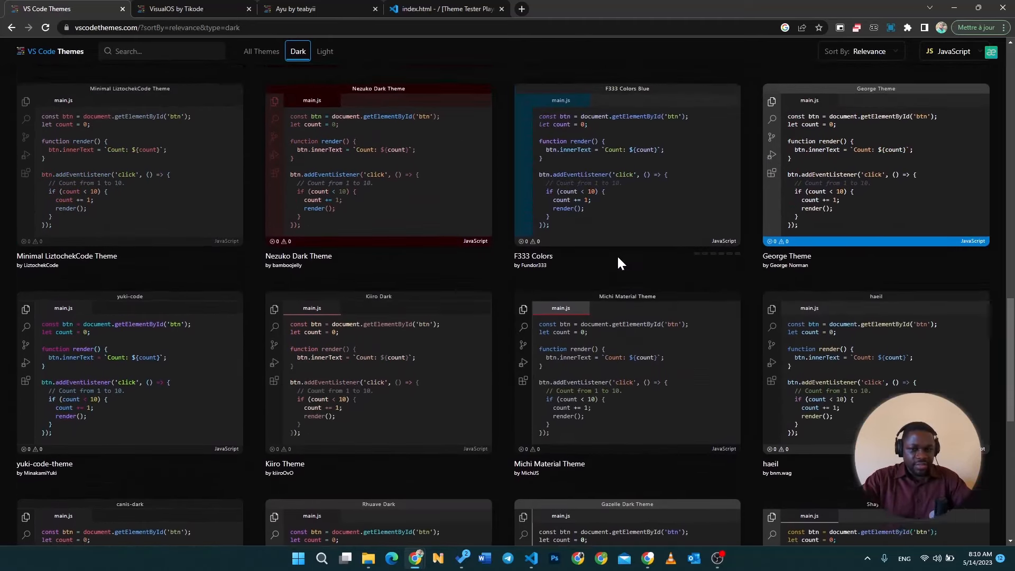
Sort the dark themes by Trending, led by Neon City, Jellyfish and Chidori.
left_click(860, 51)
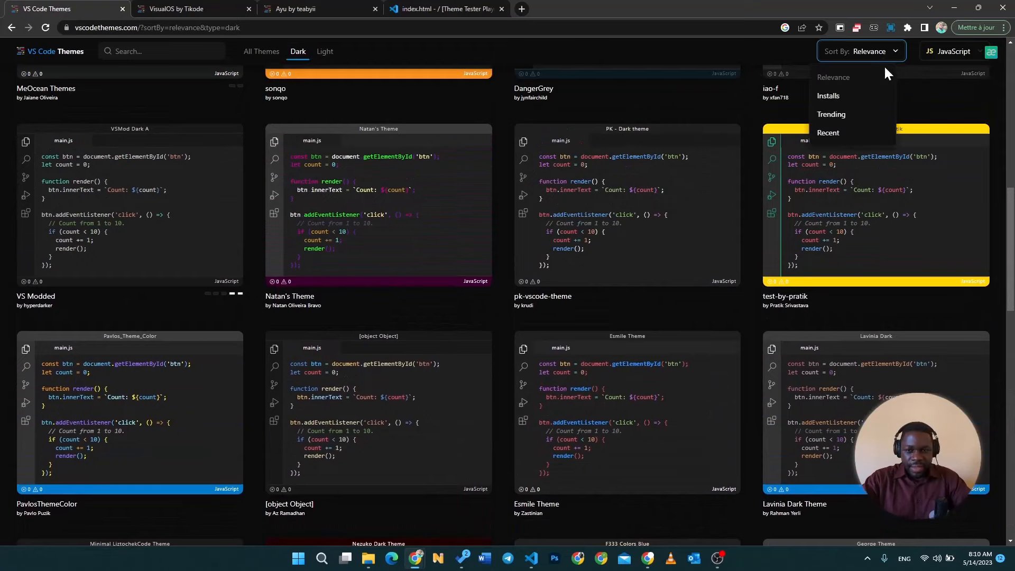
left_click(831, 115)
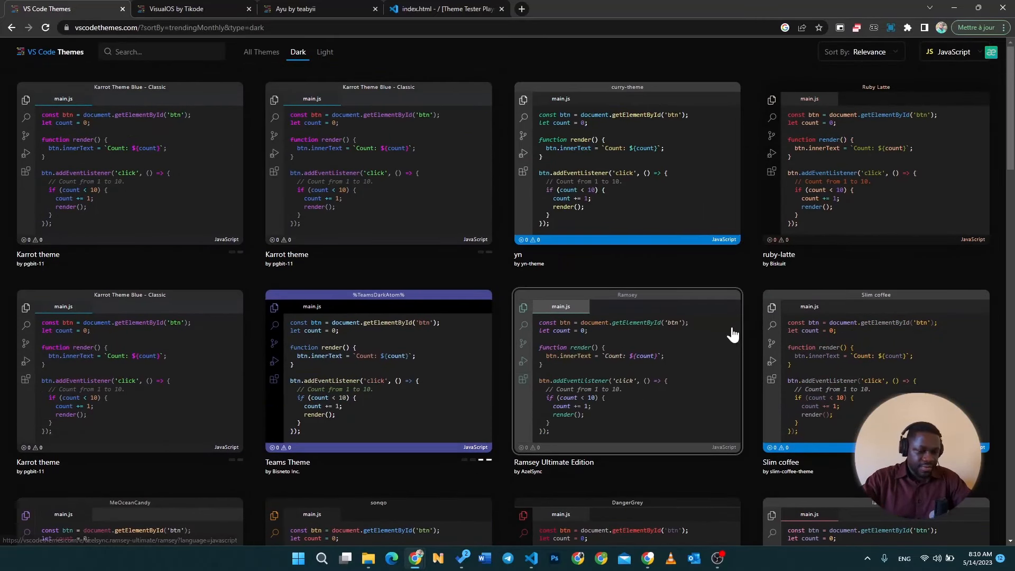
left_click(860, 51)
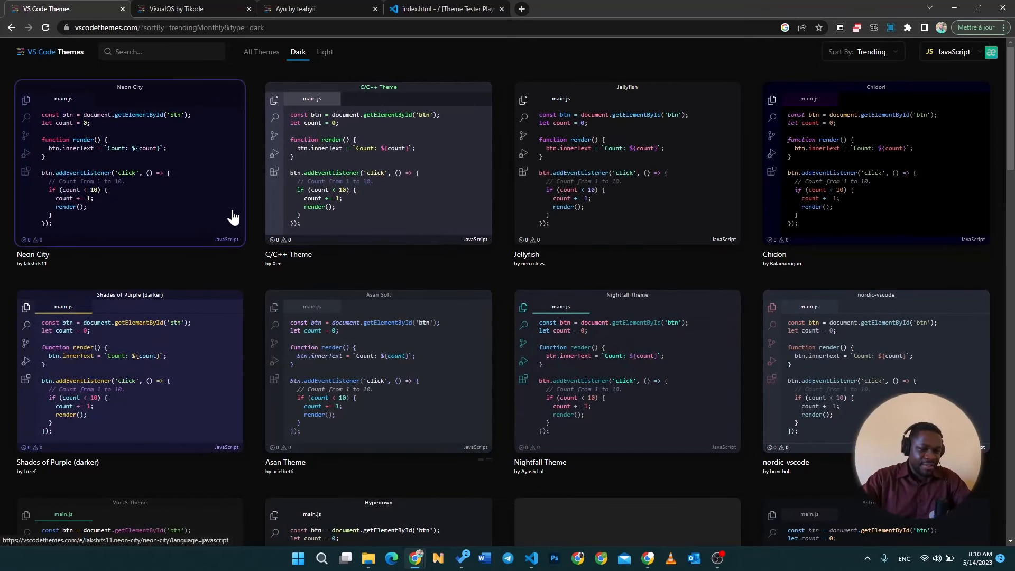
mouse_move(468, 217)
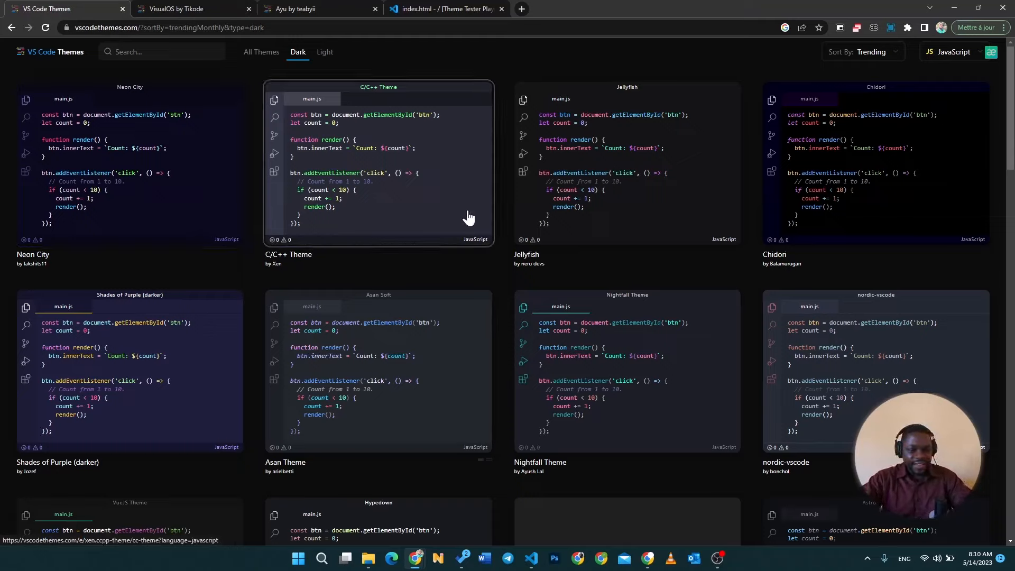